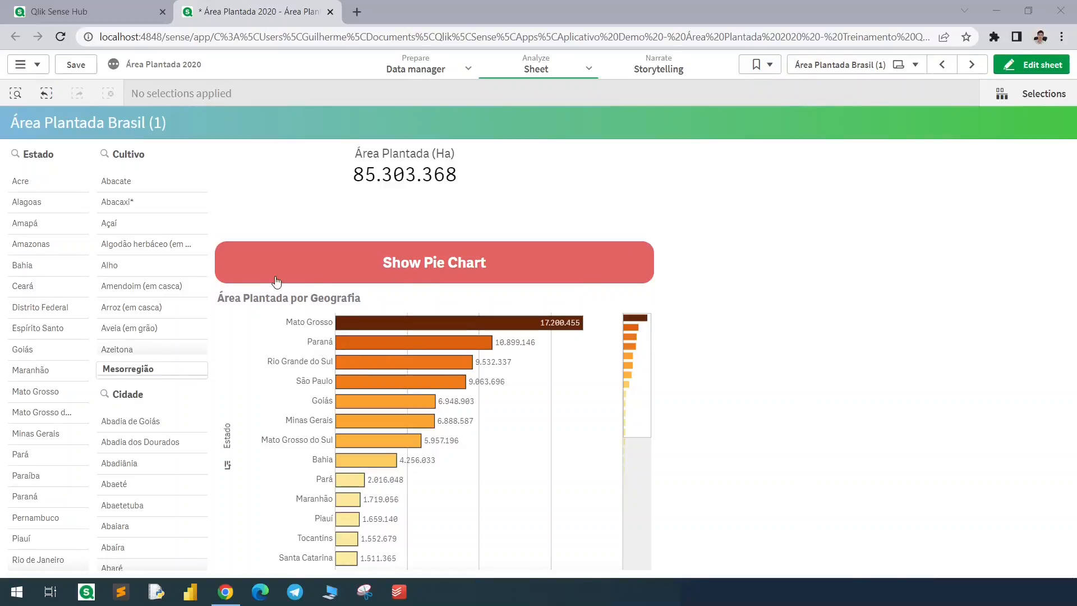
Toggle the container to the pie chart and back to the bar chart, then move to the next sheet.
left_click(434, 263)
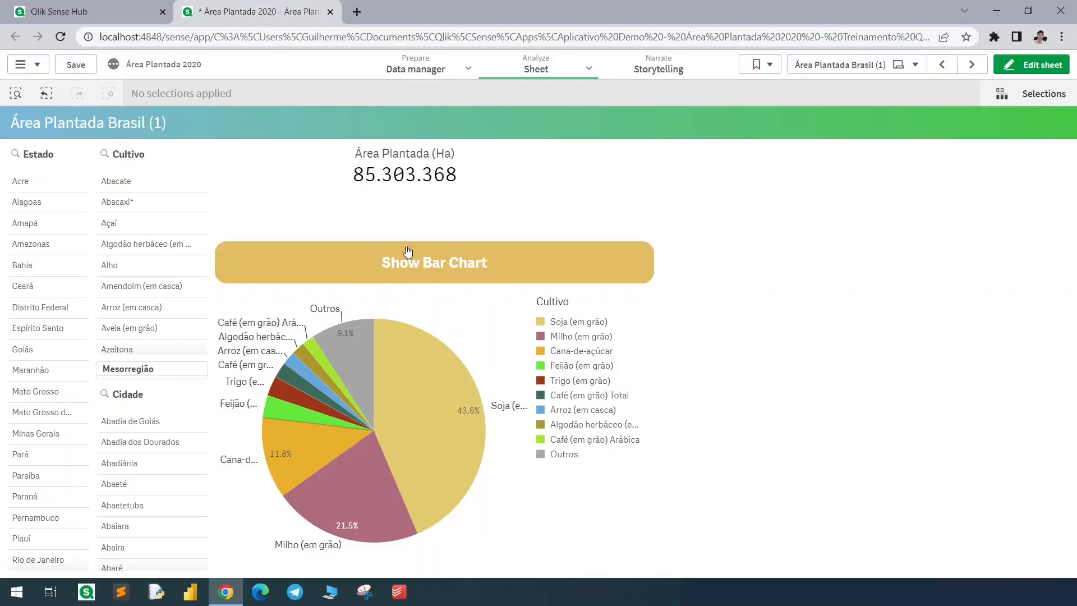
mouse_move(472, 262)
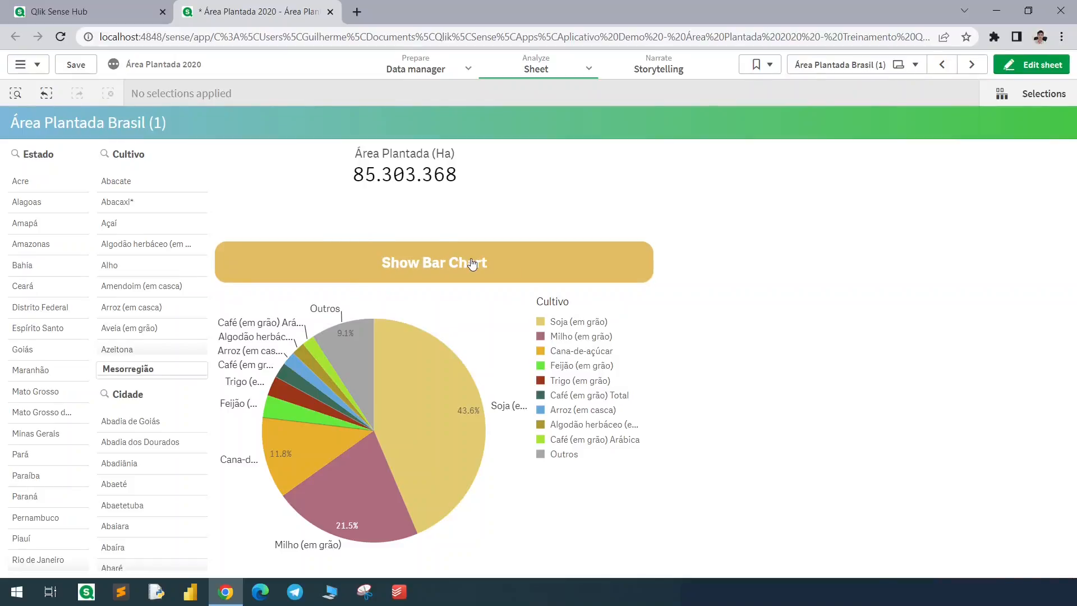
left_click(434, 262)
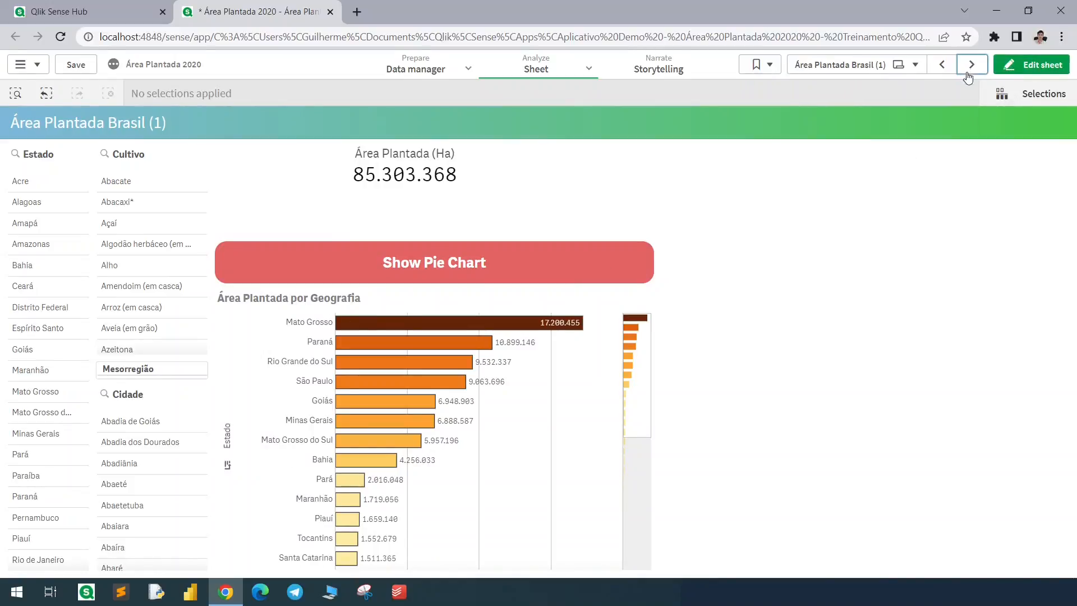
left_click(434, 263)
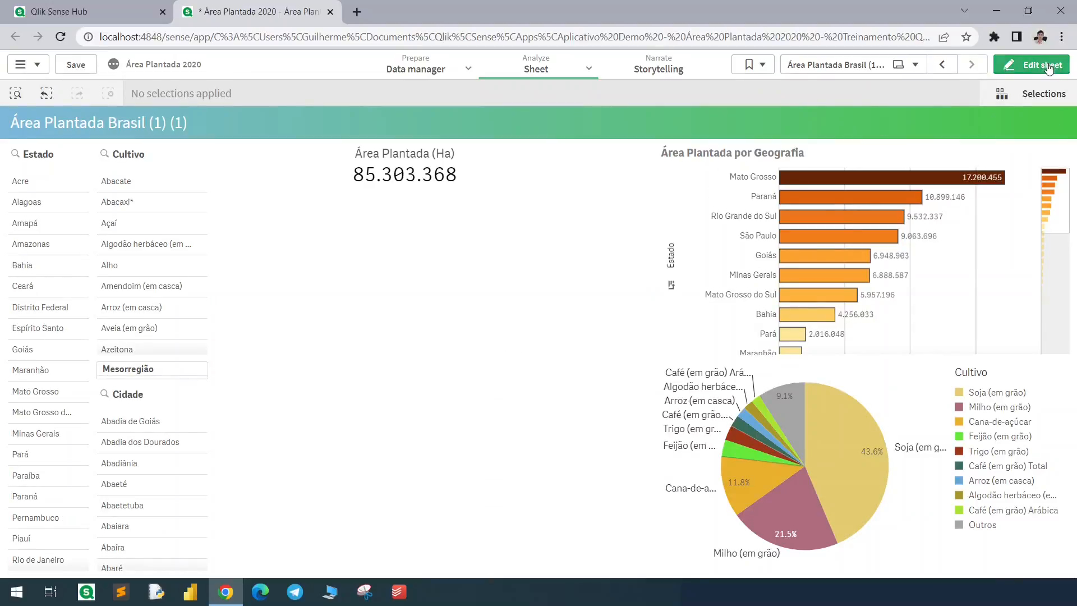
Enter edit mode and create a new variable vExample with definition 0 via the Variables dialog.
left_click(1037, 65)
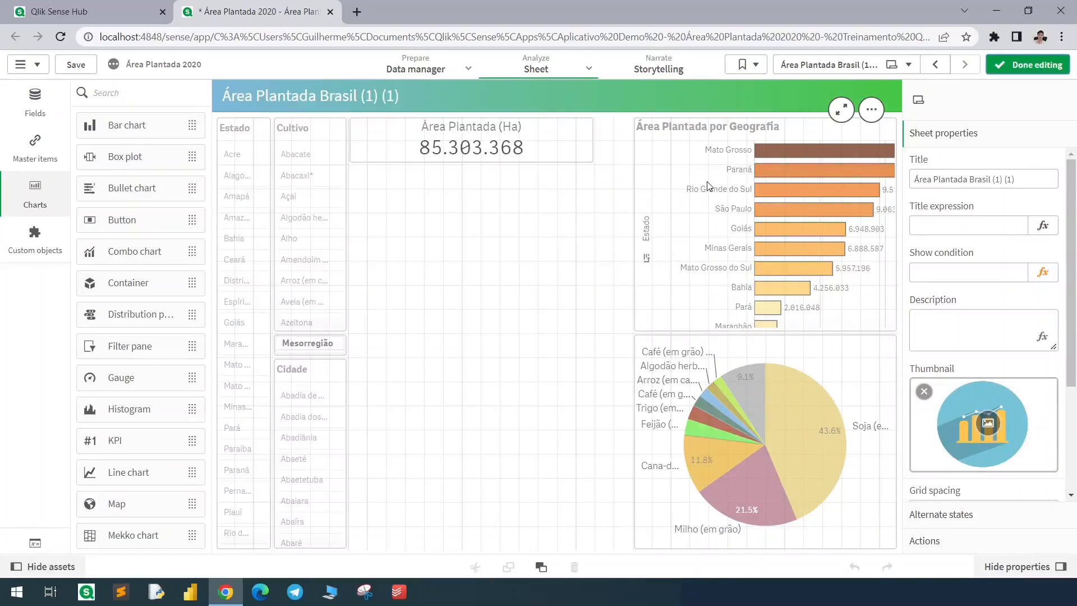
left_click(765, 430)
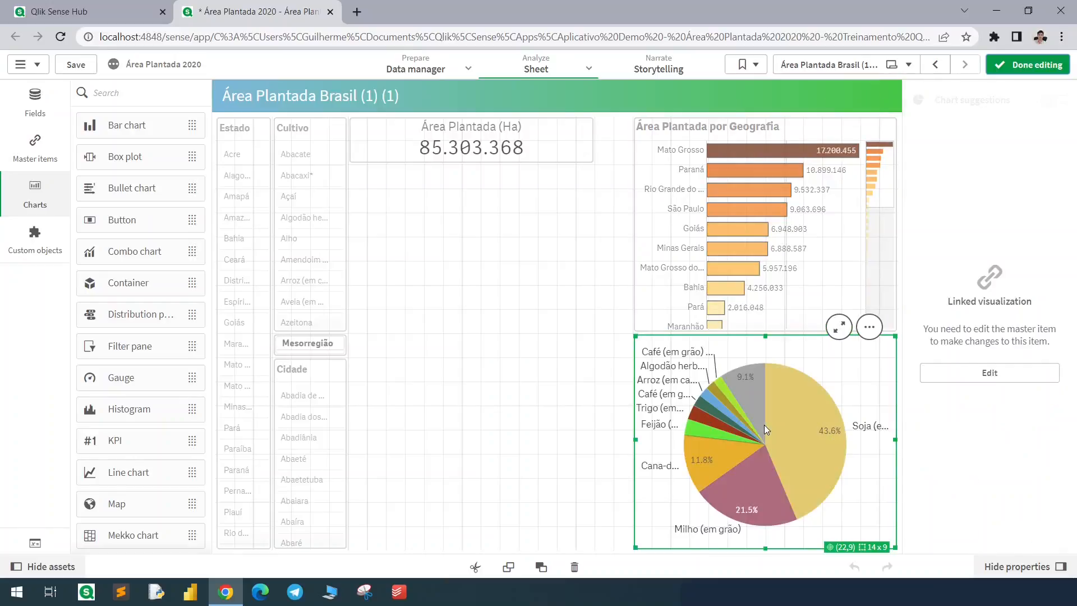
mouse_move(35, 543)
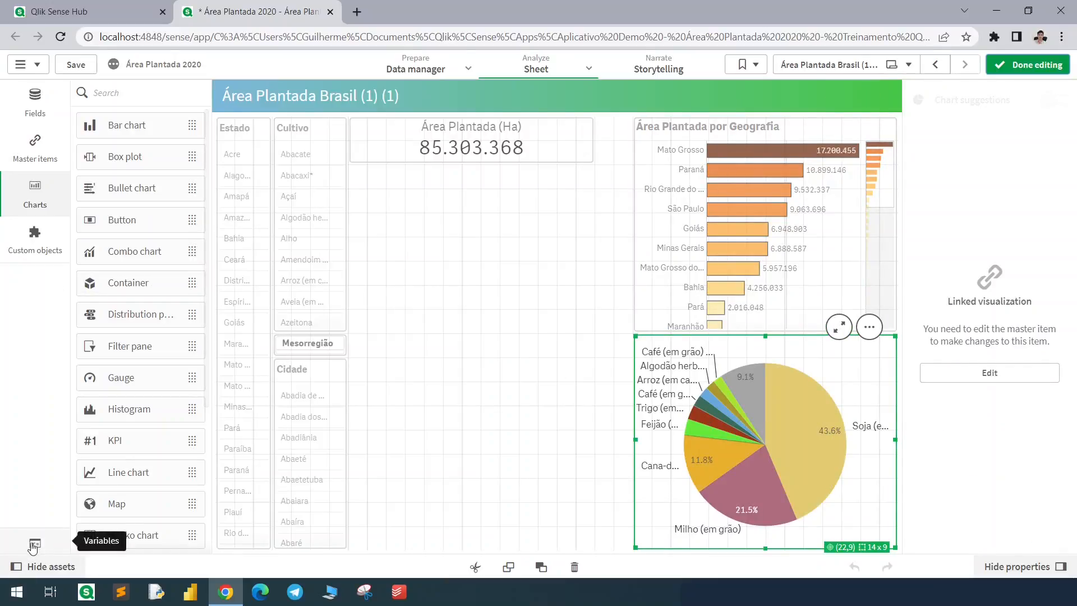
left_click(34, 547)
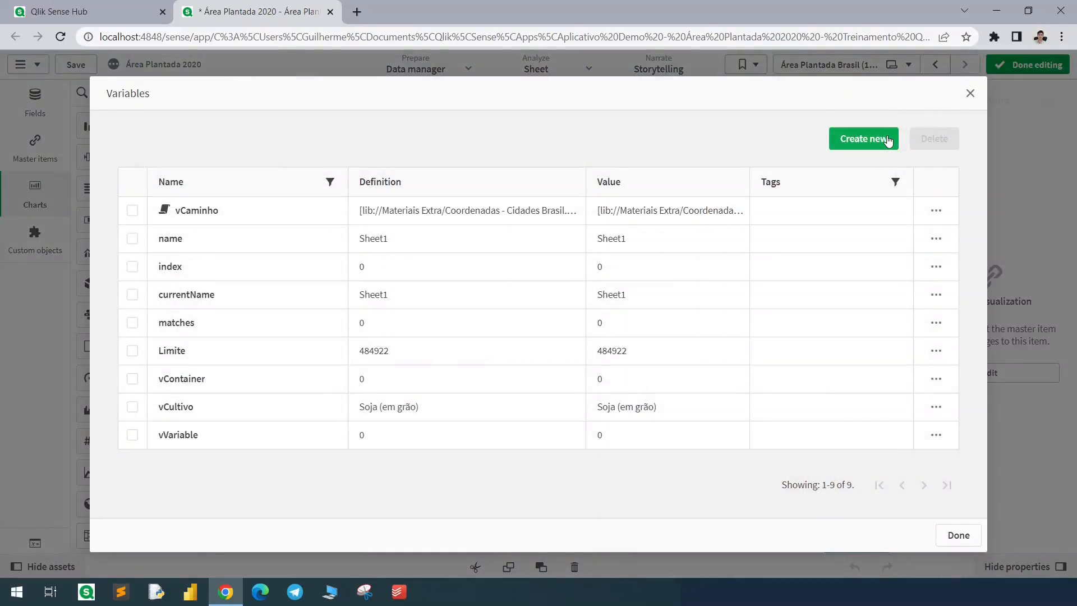
left_click(864, 139)
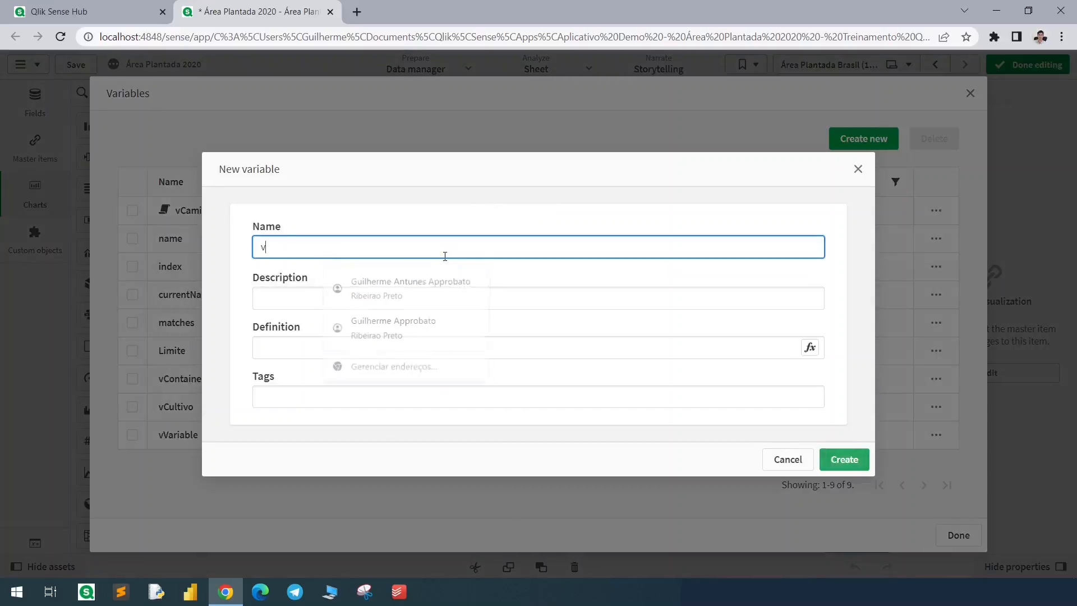
type("Example")
left_click(538, 347)
type("0")
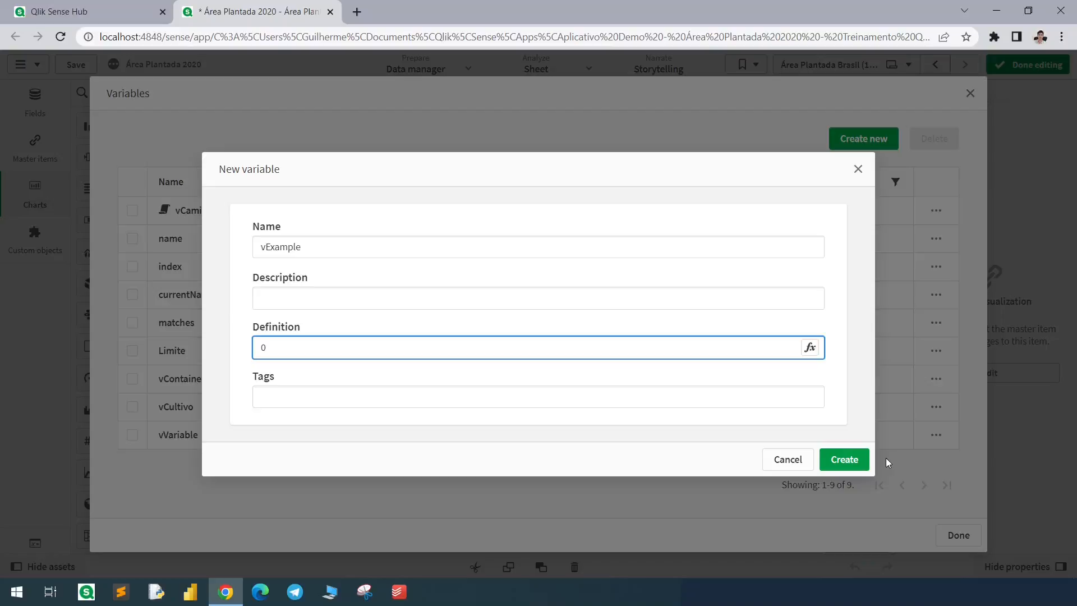
left_click(843, 460)
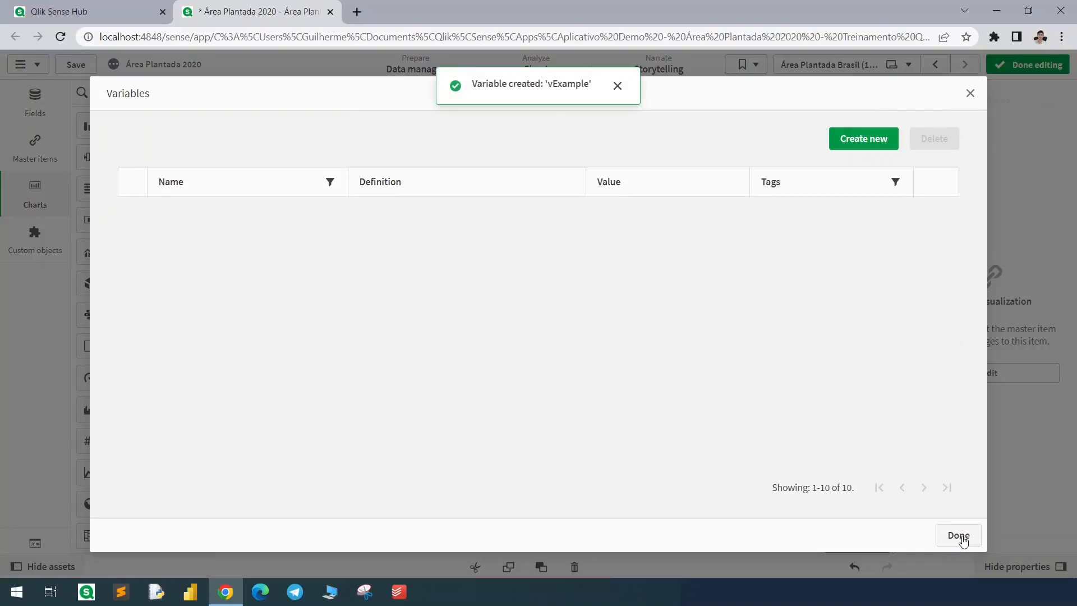
left_click(958, 535)
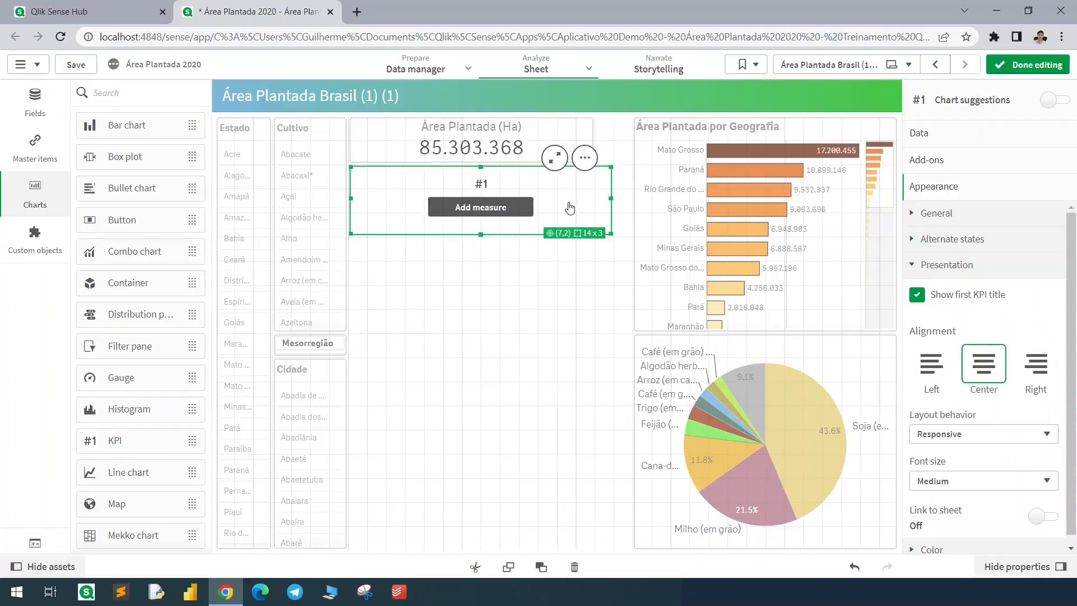
Set the KPI's measure expression to $(vExample) using the expression editor suggestions.
left_click(480, 206)
type("$(")
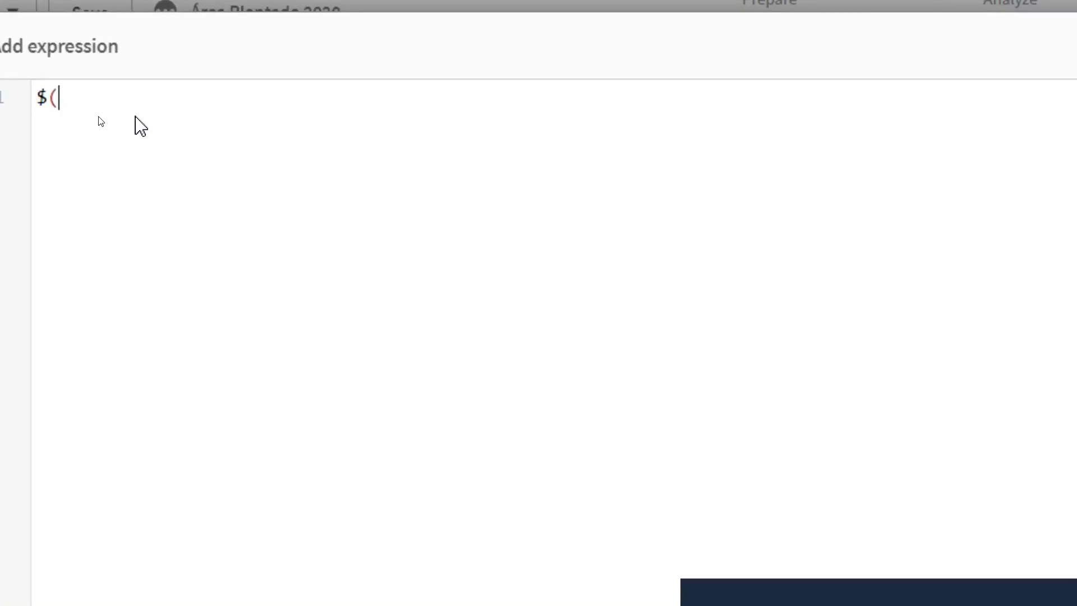
type("vExam")
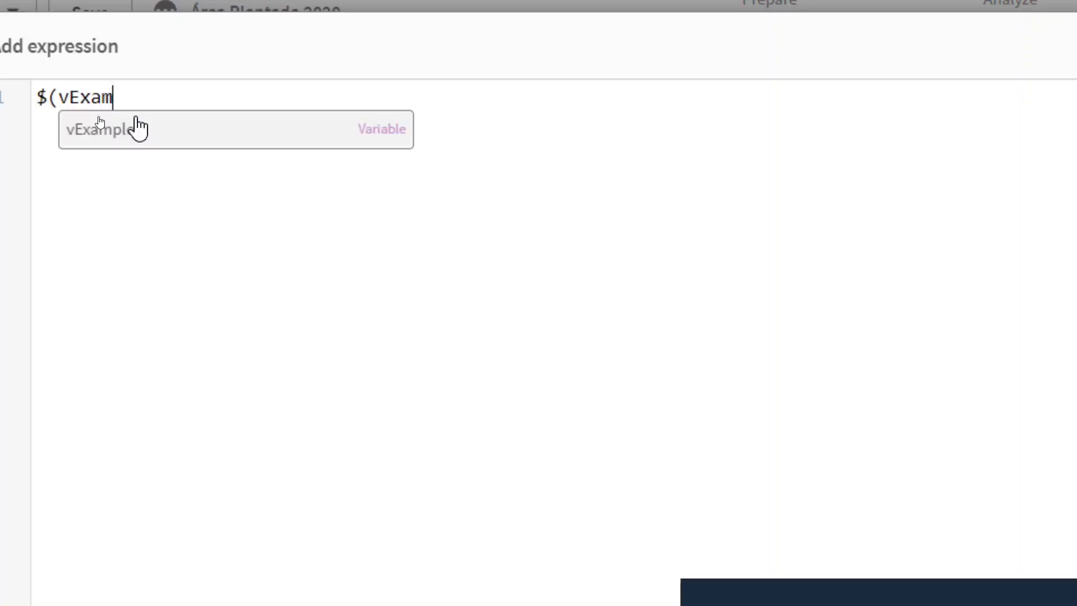
left_click(99, 130)
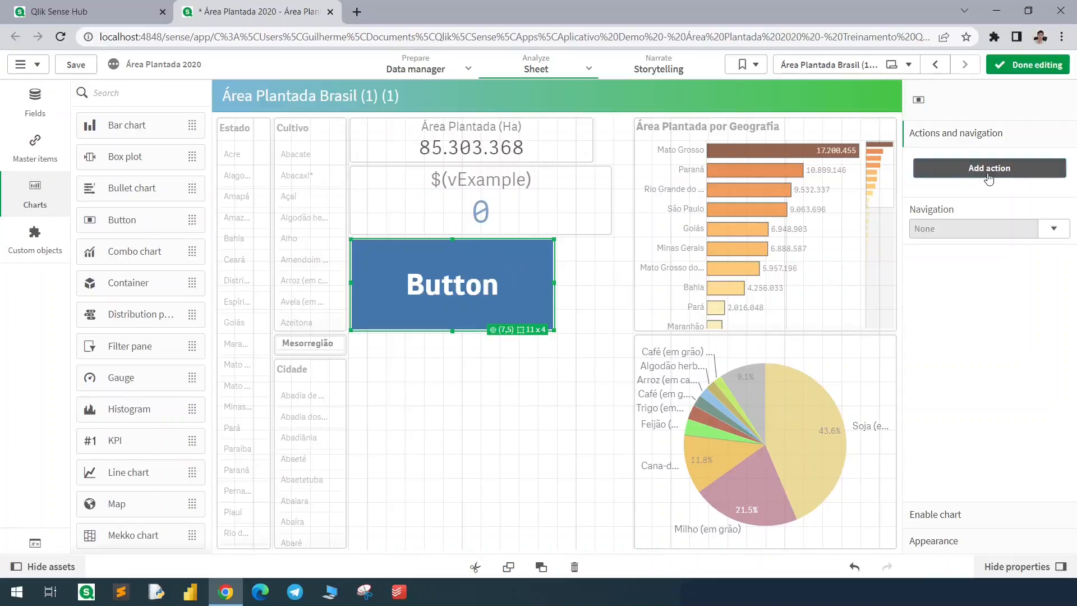
Add a Set variable value action on the button assigning 1 to vExample, then leave edit mode.
left_click(990, 168)
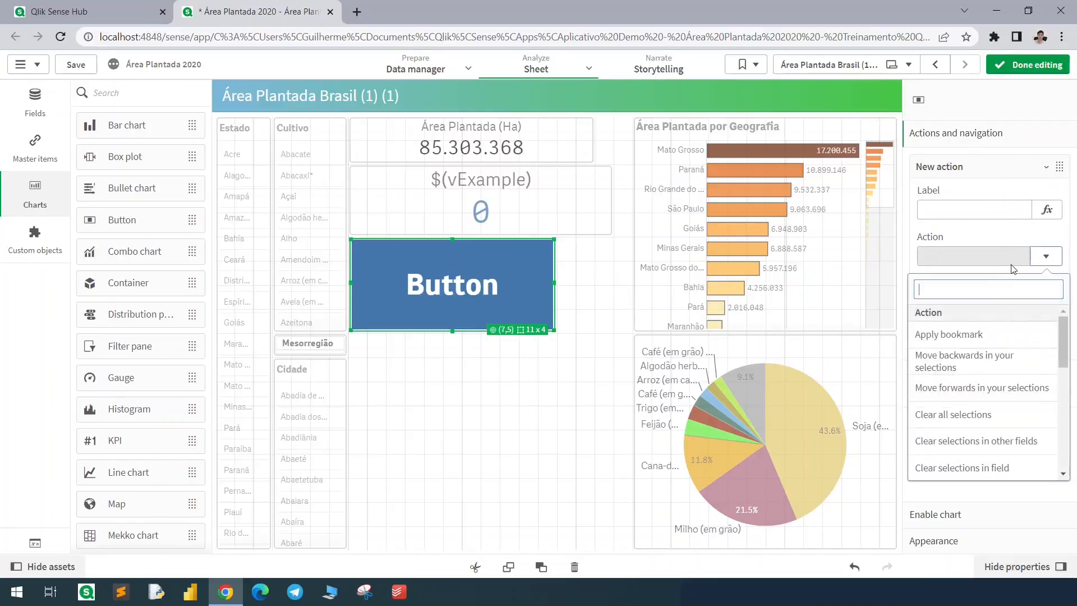
type("set")
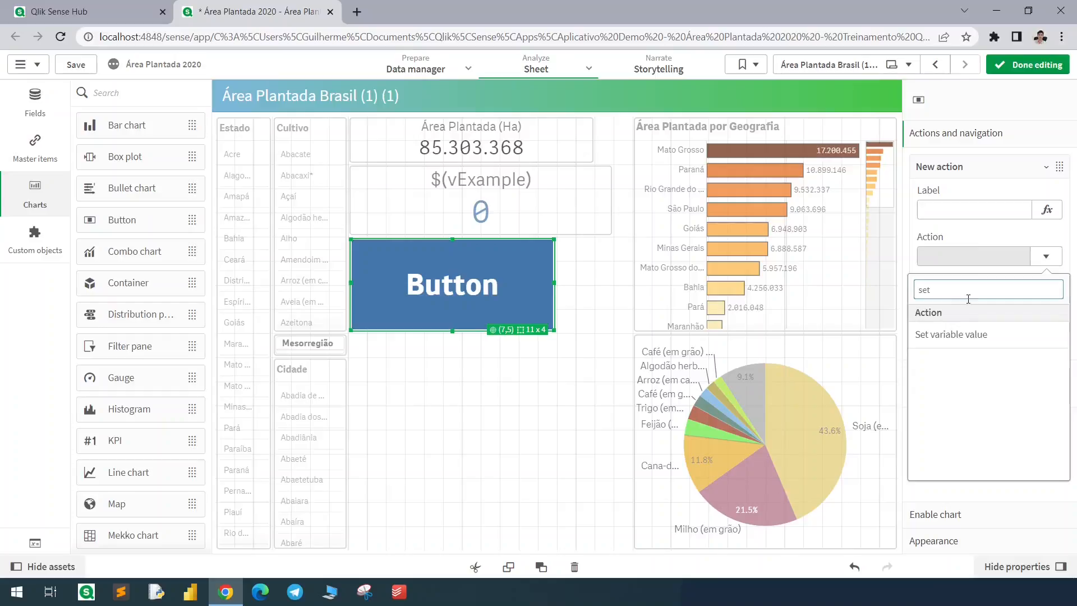
left_click(951, 334)
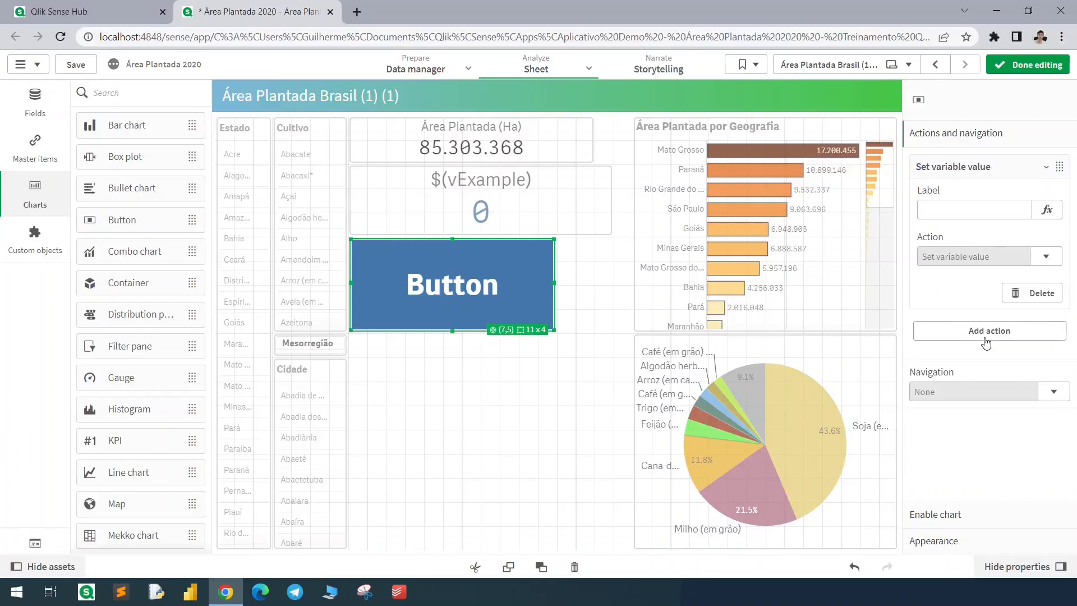
left_click(1034, 302)
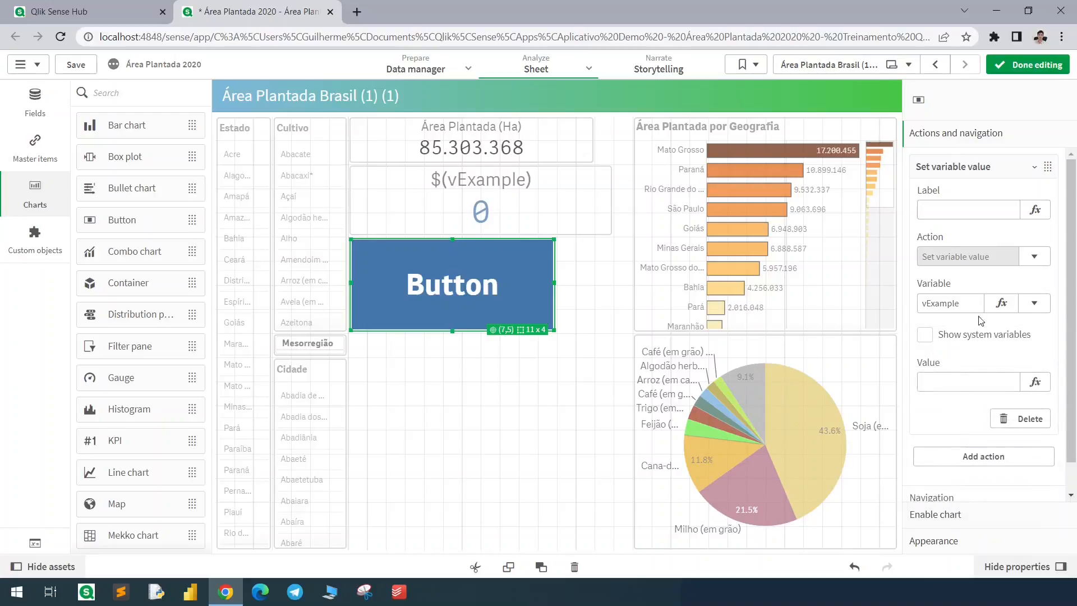
type("1")
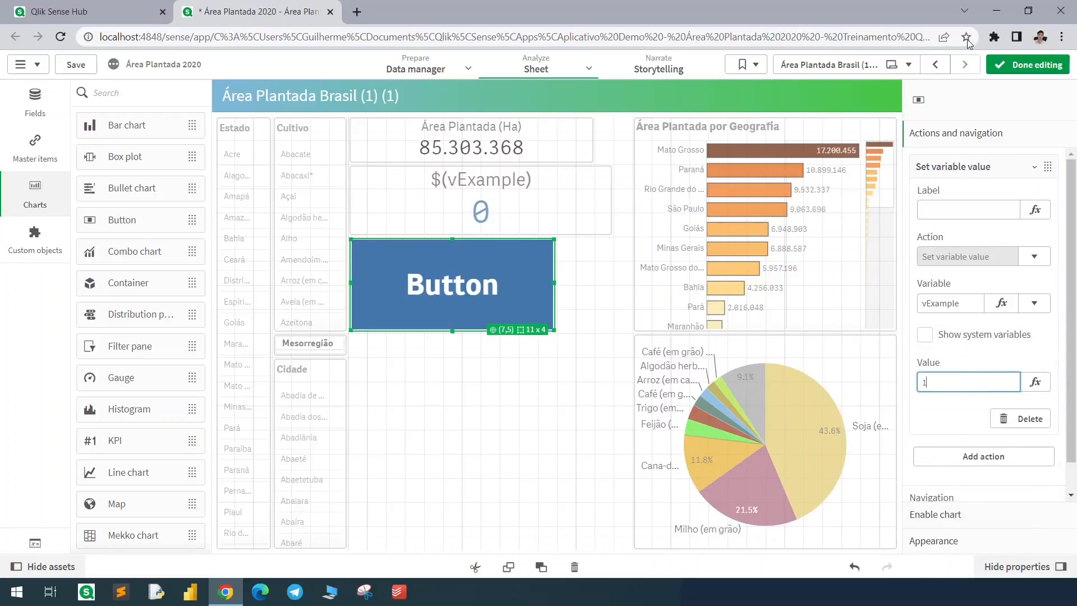
left_click(1028, 66)
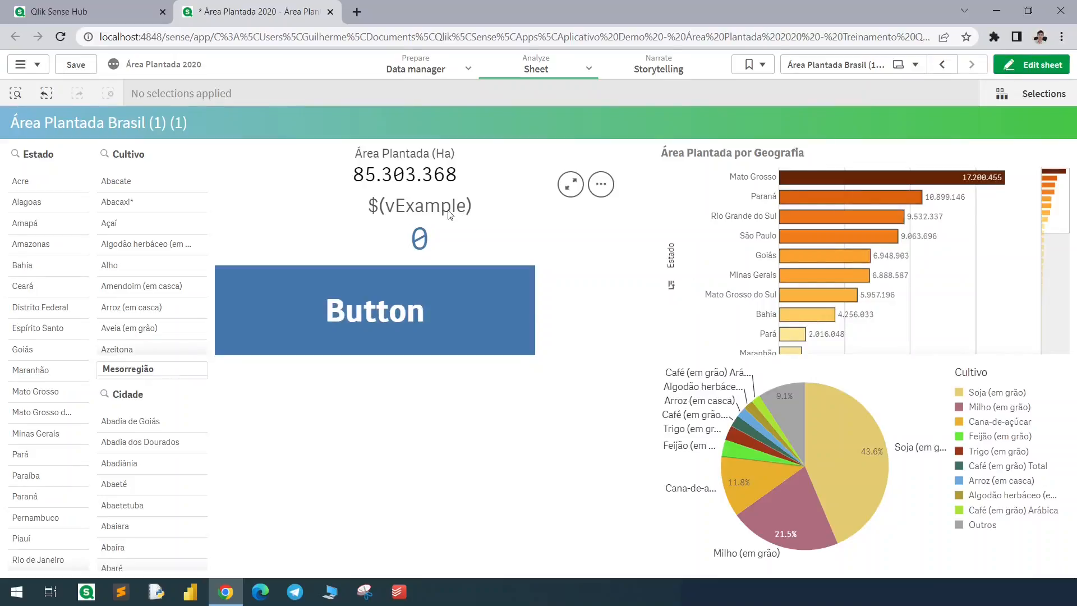
Use the button to set vExample to 1 so the KPI shows 1, then re-enter edit mode.
left_click(375, 310)
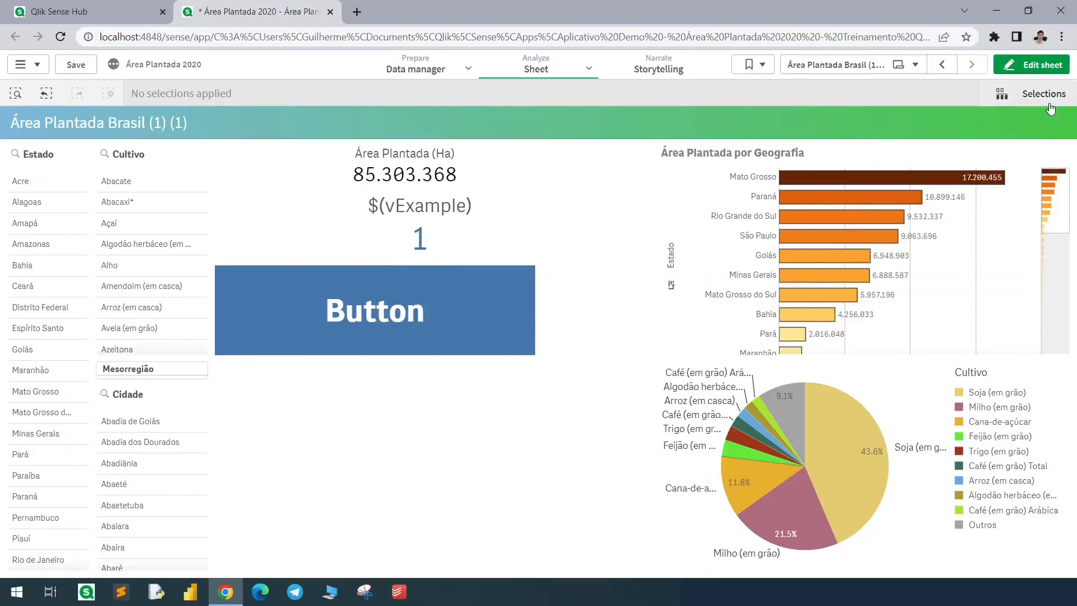
mouse_move(446, 298)
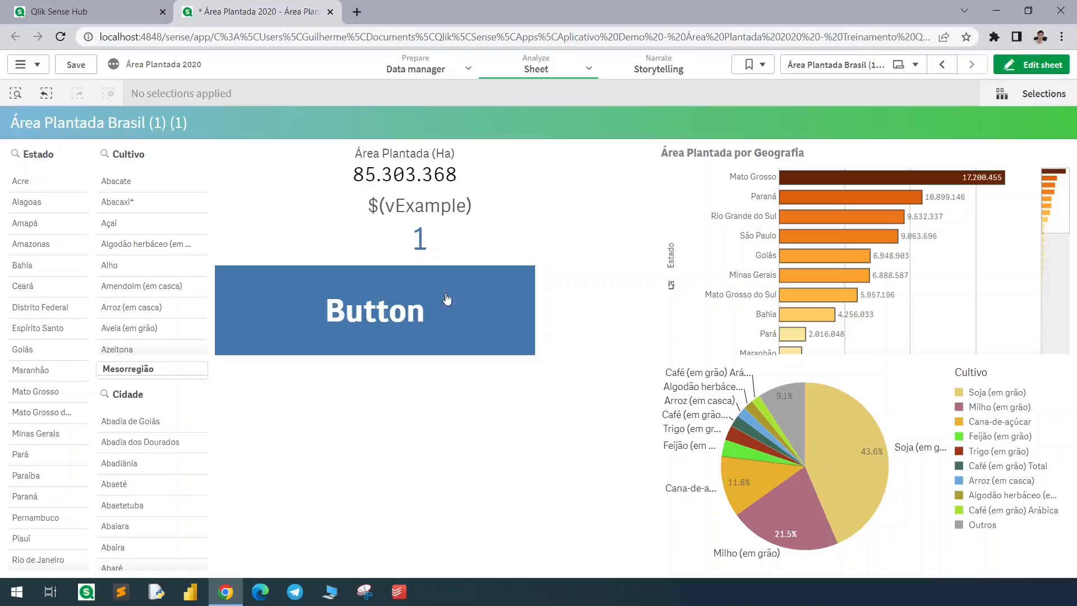
mouse_move(1043, 142)
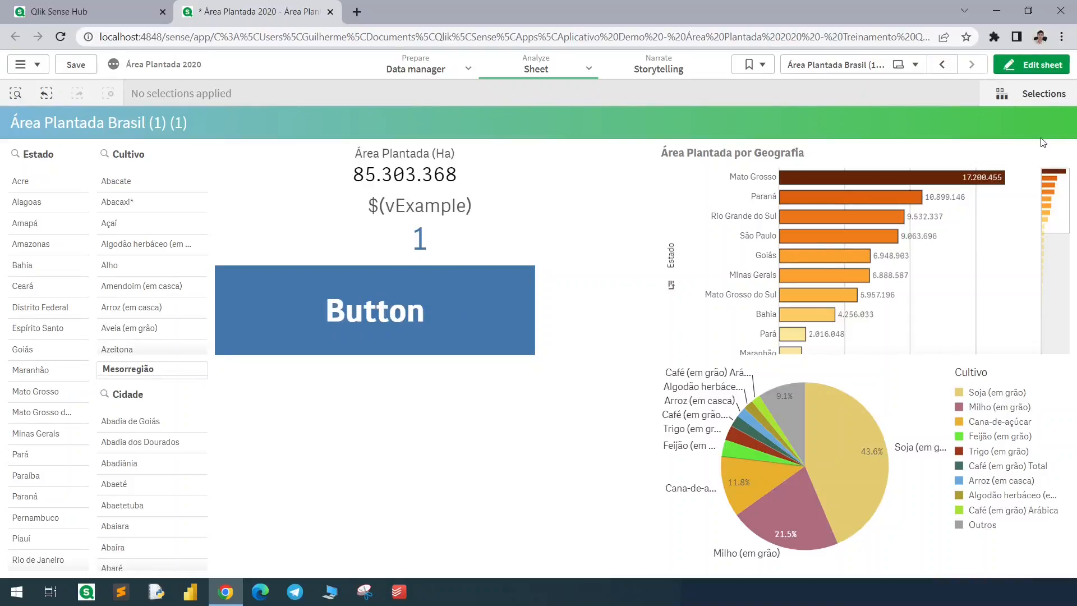
left_click(1041, 64)
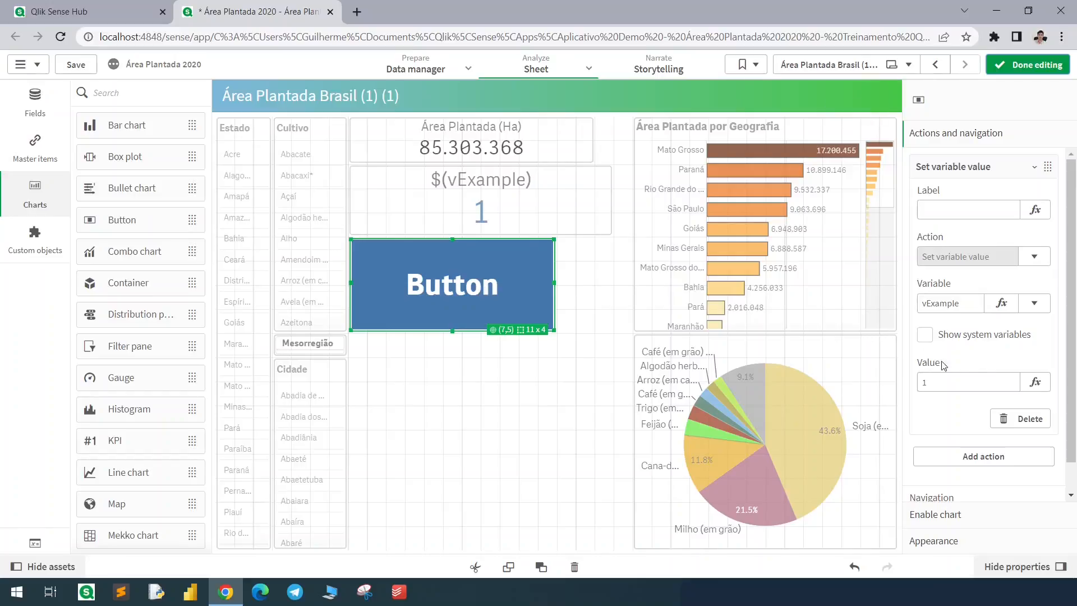
Change the action's value to if($(vExample)=0,1,0) so the button toggles, then leave edit mode.
left_click(1036, 381)
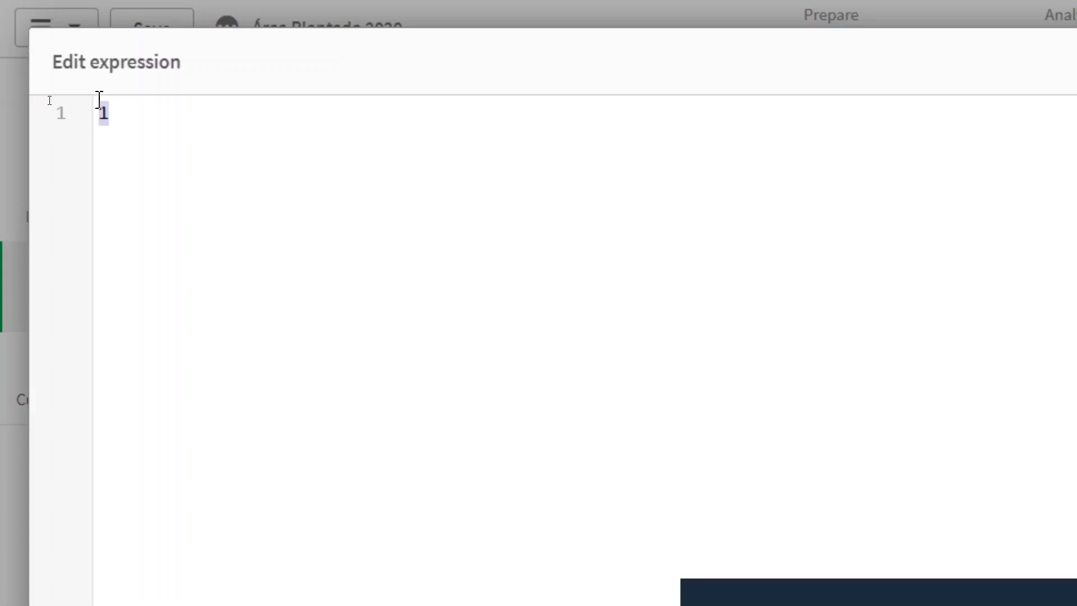
type("if(")
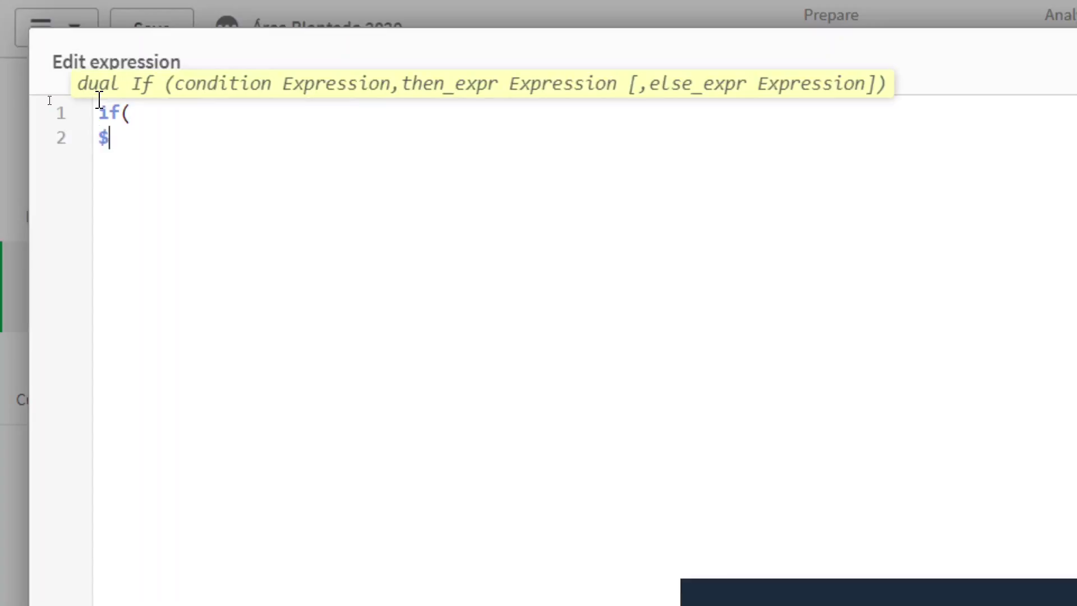
type("(ve")
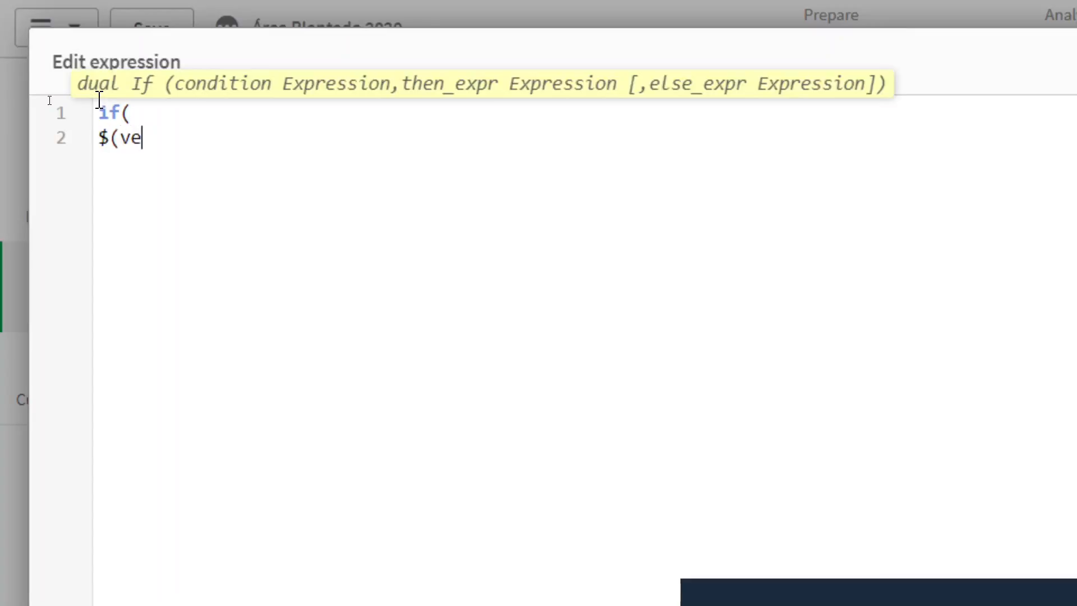
type("xample)=")
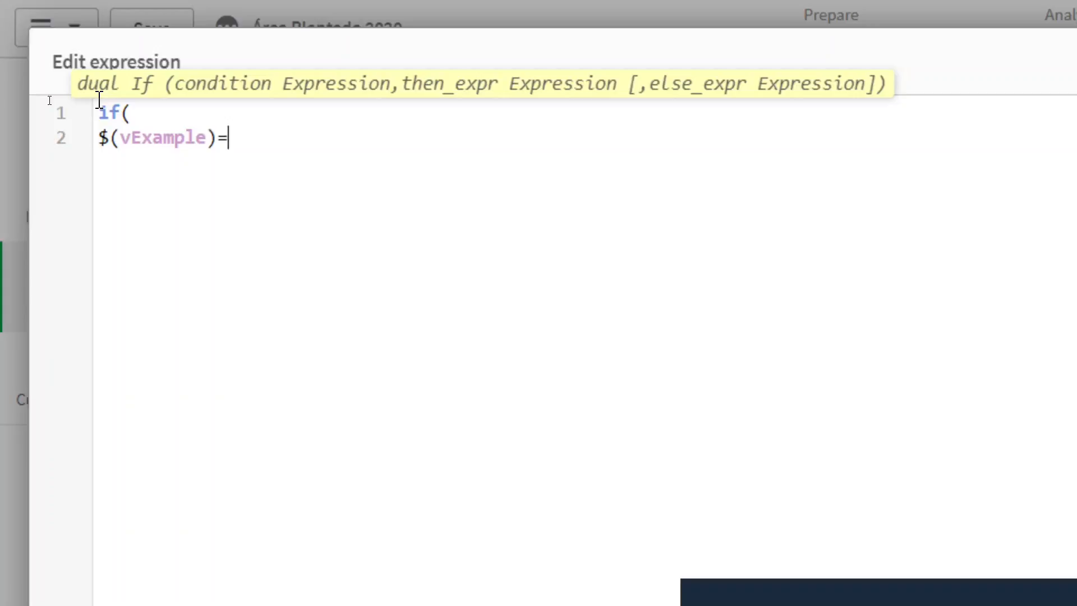
type("0 ,")
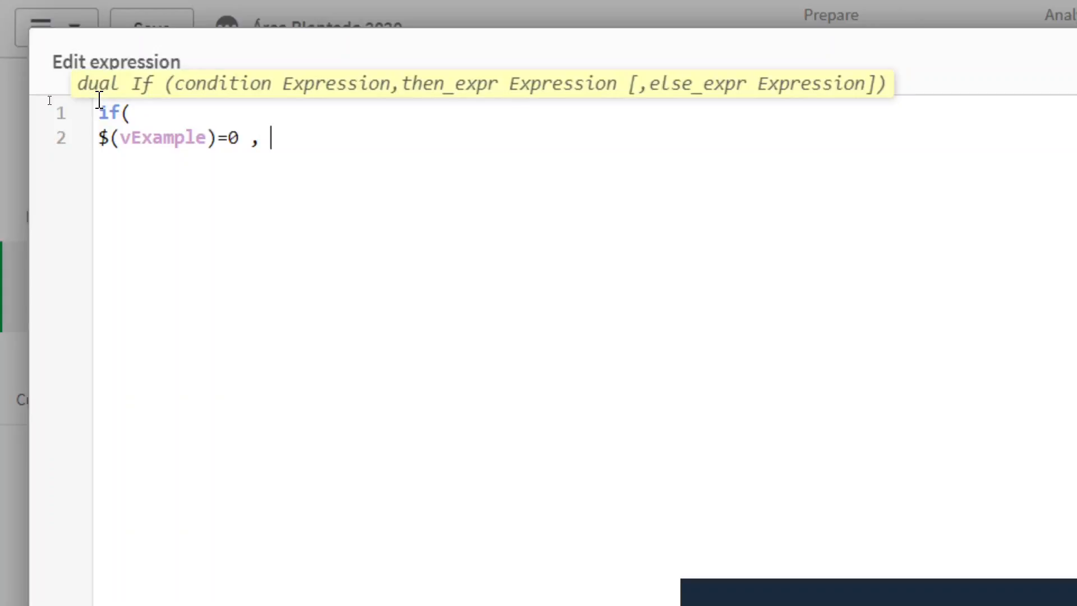
type("1 ,")
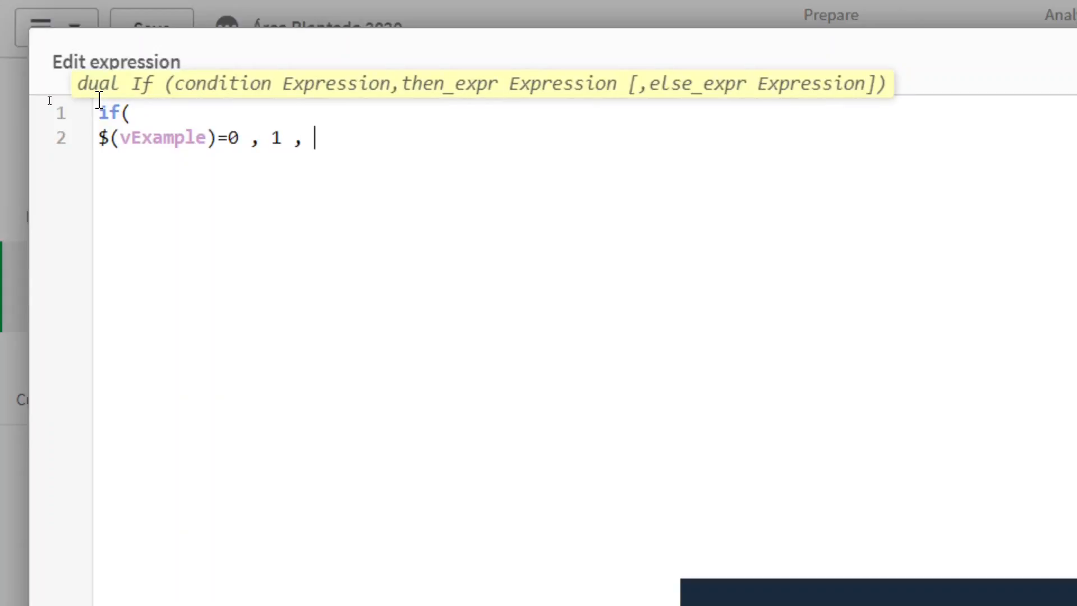
type("0)")
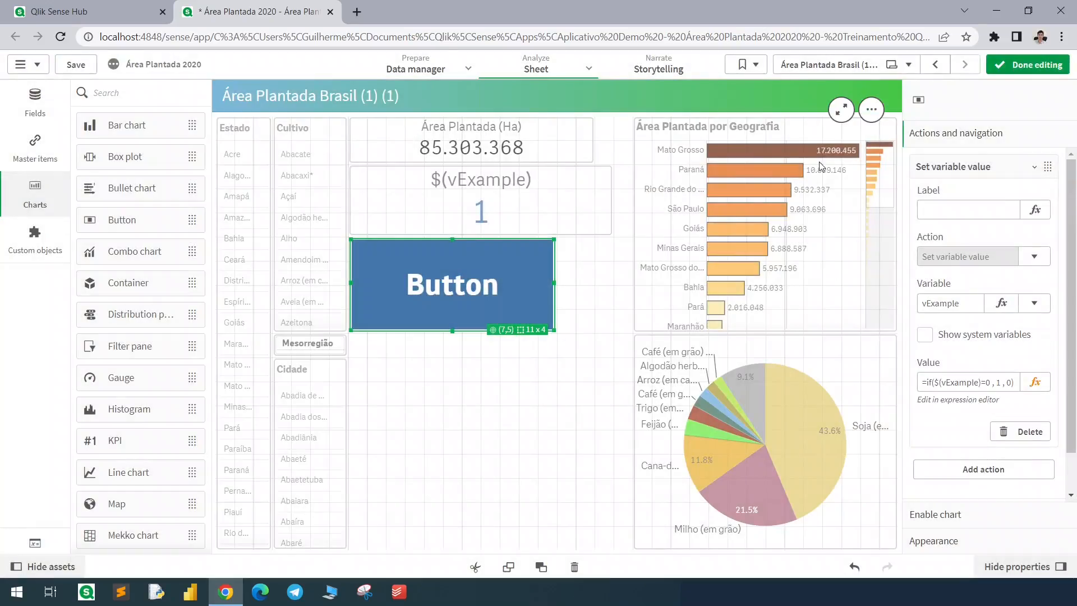
left_click(1037, 64)
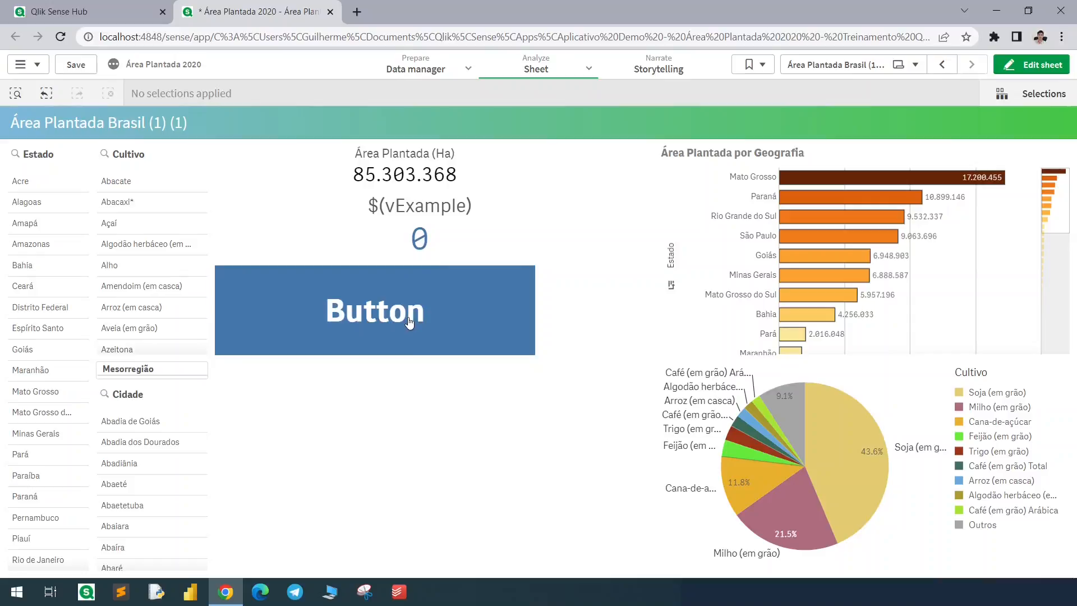
mouse_move(744, 209)
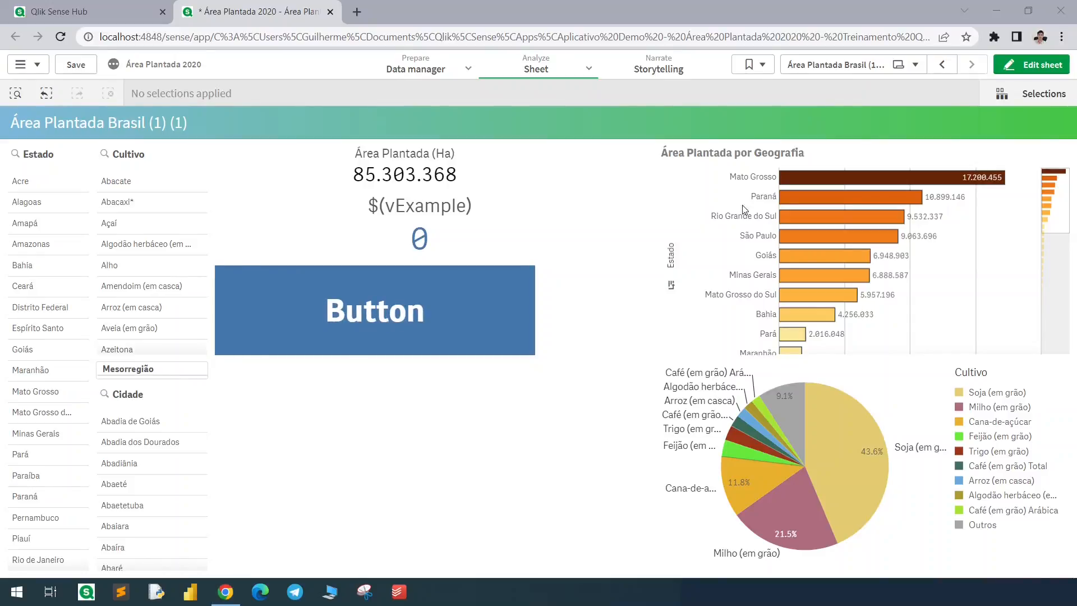
Re-enter edit mode and select the container listing its bar chart and pie chart.
left_click(1031, 65)
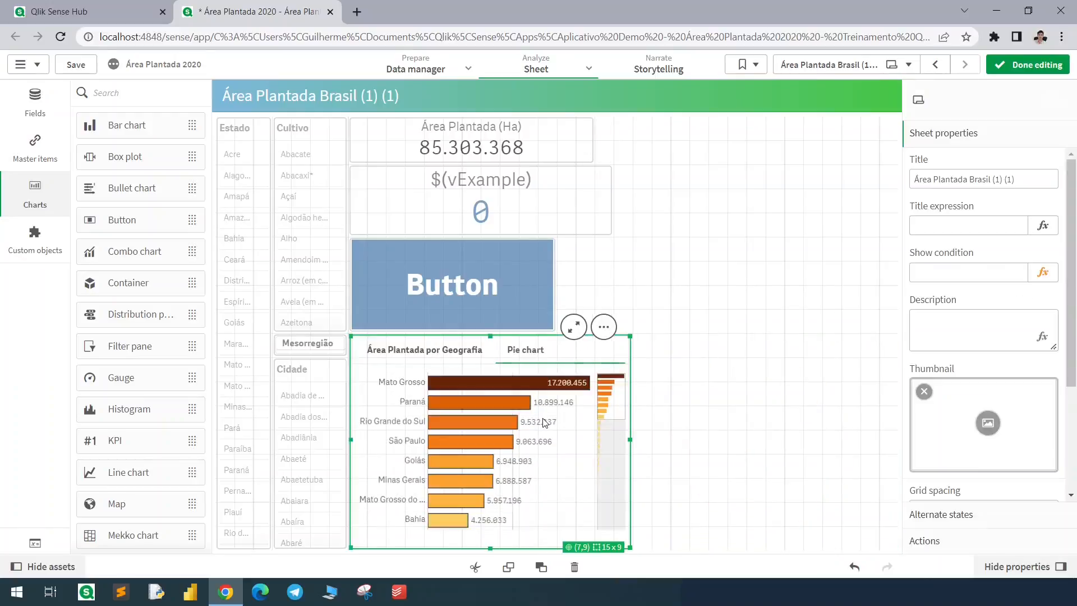
left_click(422, 350)
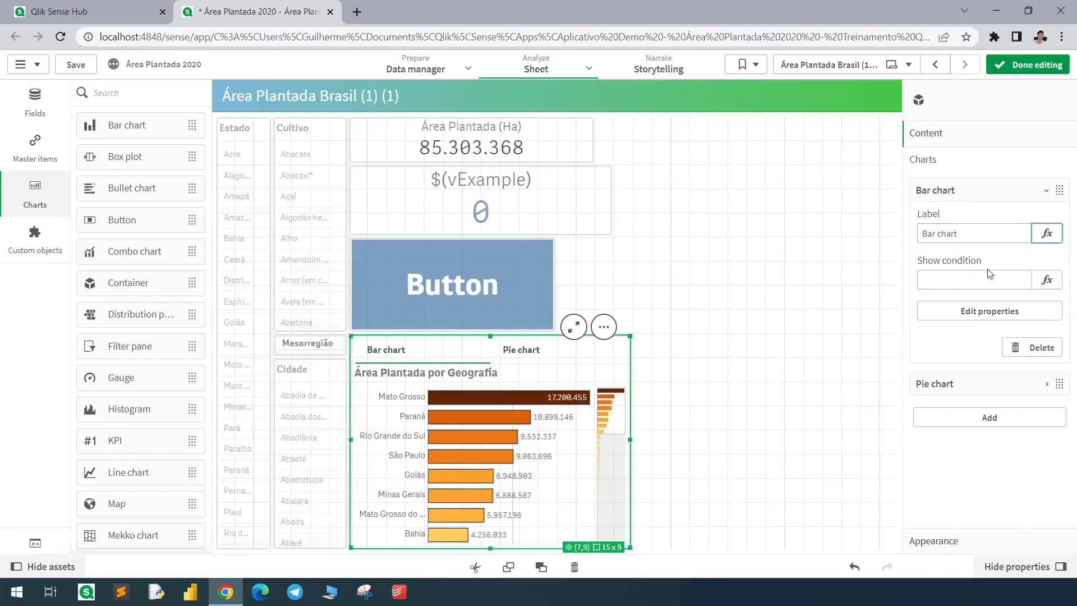
Set show conditions $(vExample)=0 on the bar chart and $(vExample)=1 on the pie chart, then leave edit mode.
left_click(973, 279)
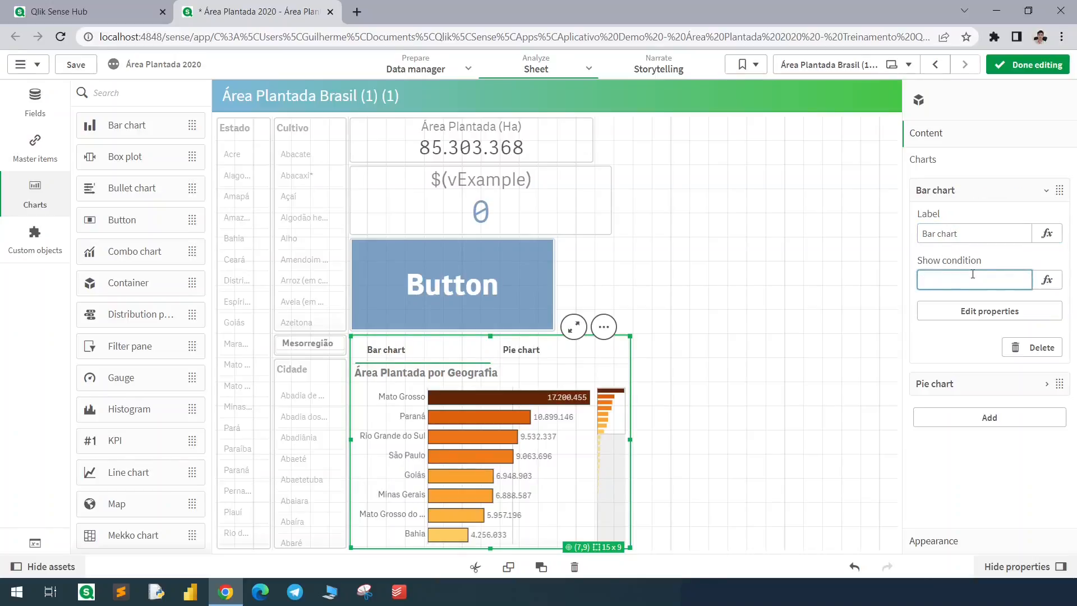
type("$(vExample")
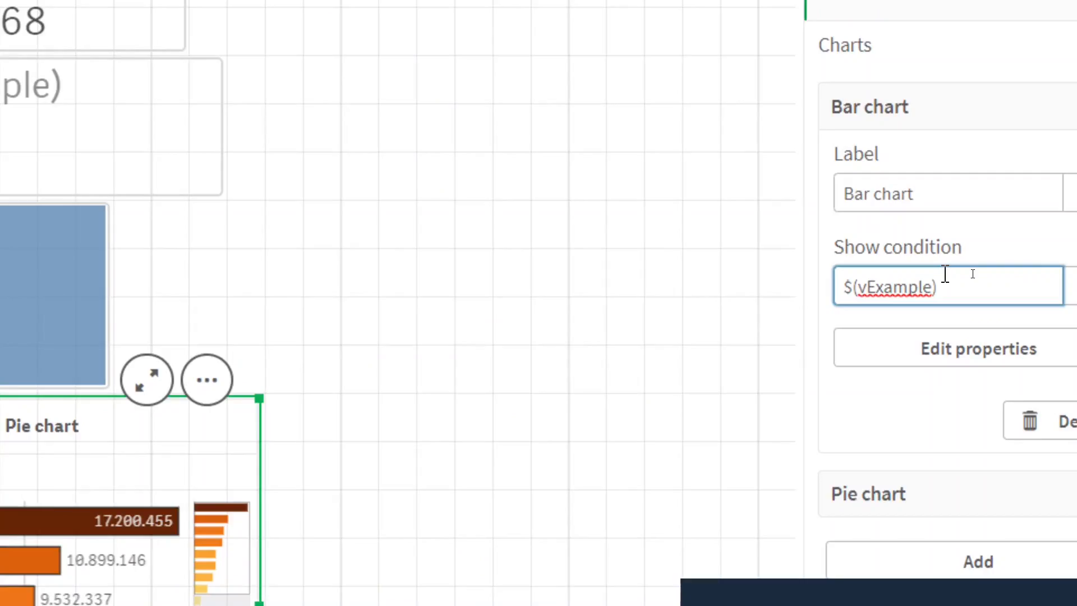
type("=0")
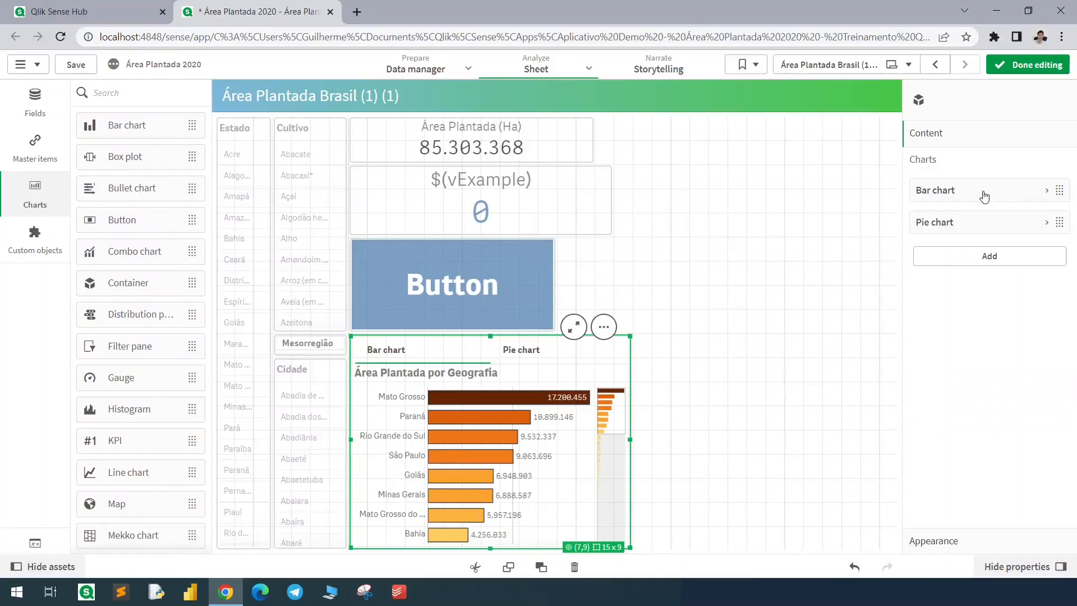
left_click(933, 222)
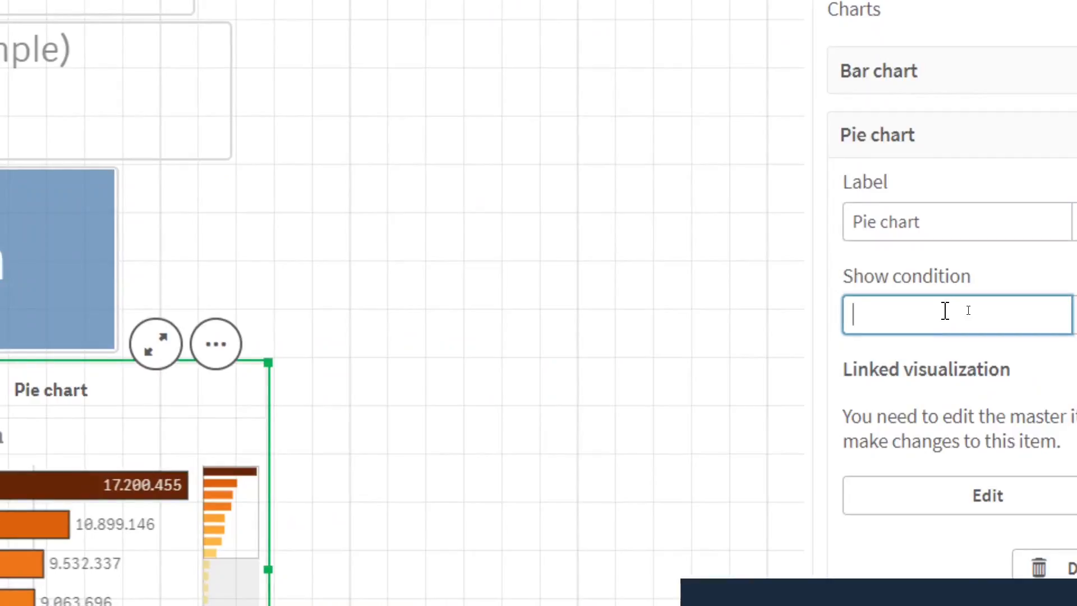
type("$(vExample)=1")
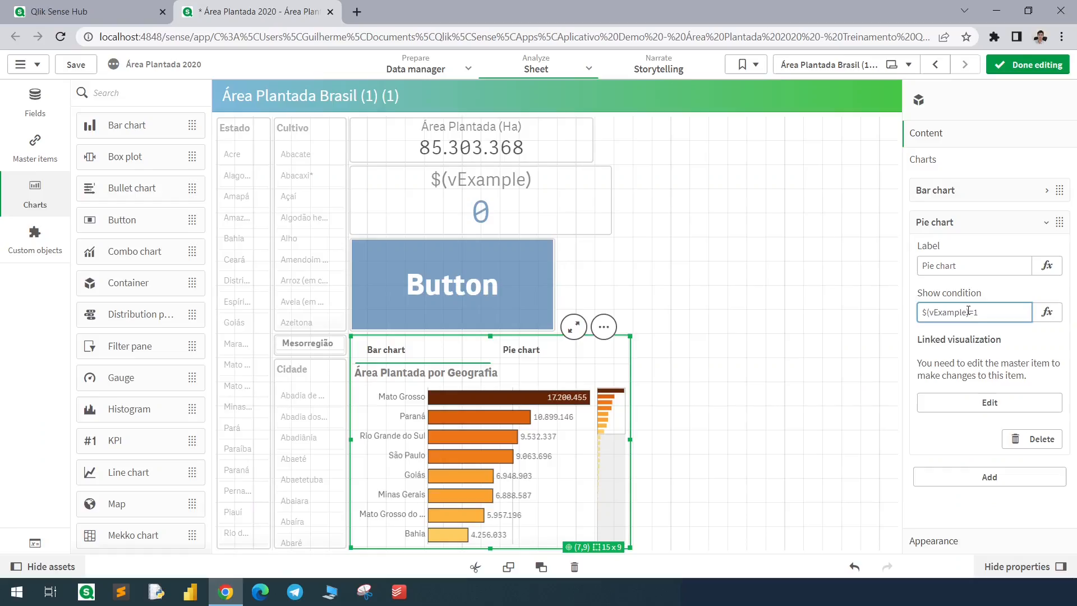
mouse_move(1016, 71)
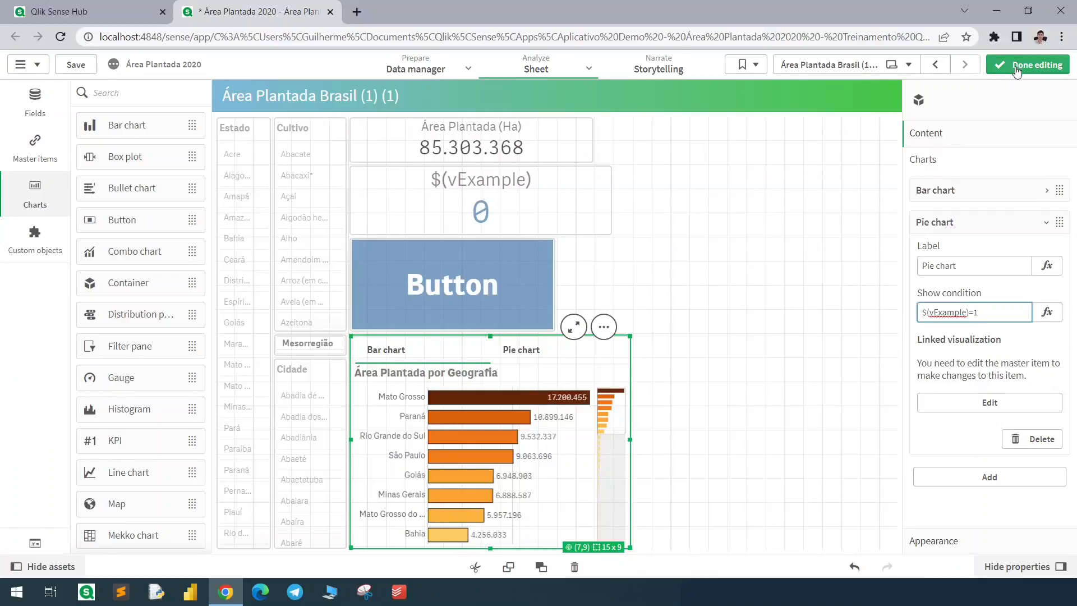
left_click(1035, 65)
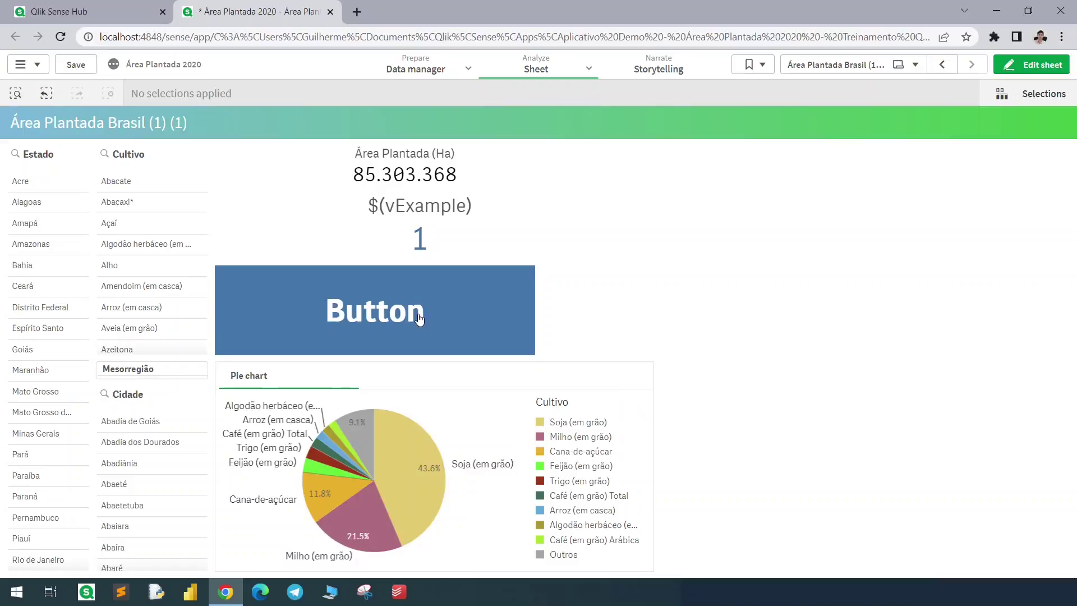
Use the button to return vExample to 0, showing the bar chart, then re-enter edit mode.
left_click(375, 310)
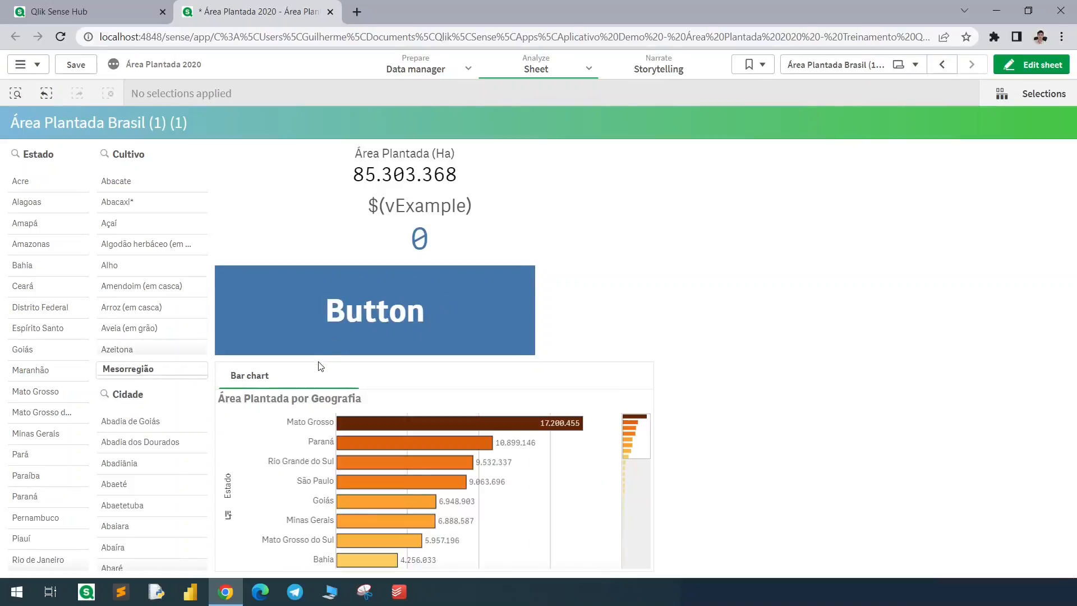
mouse_move(368, 315)
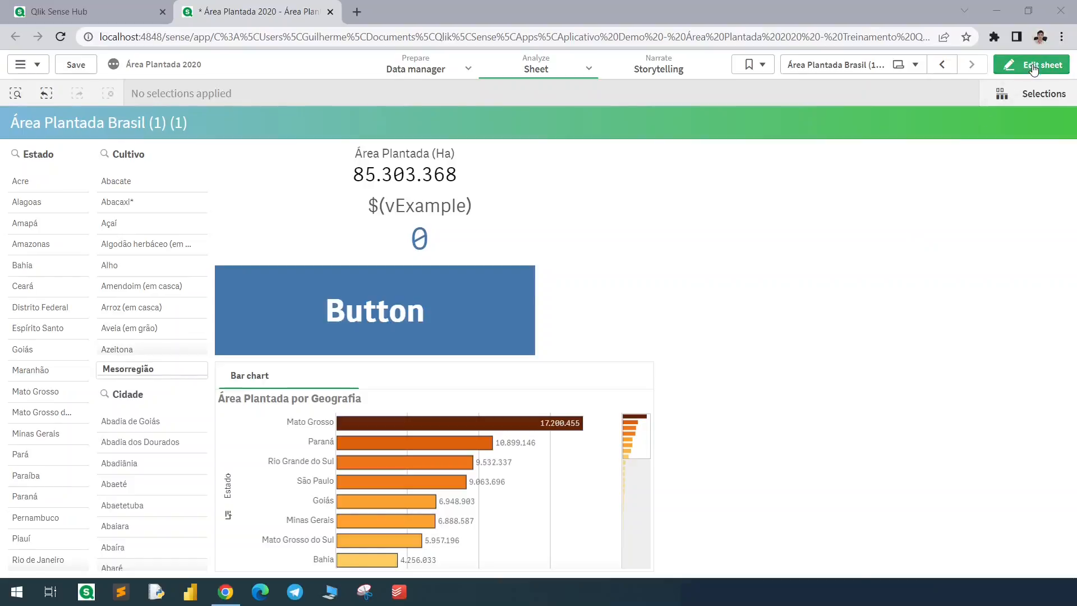
left_click(1032, 66)
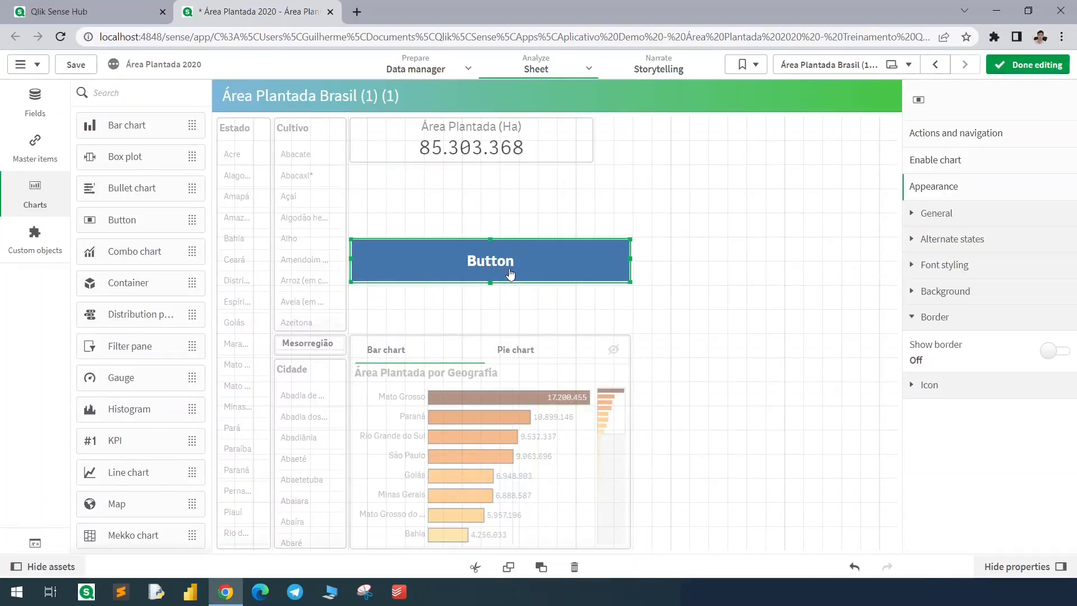
Colour the button background by expression if($(vExample)=0, rgb(227,189,100), …) so it turns gold at 0.
left_click(945, 292)
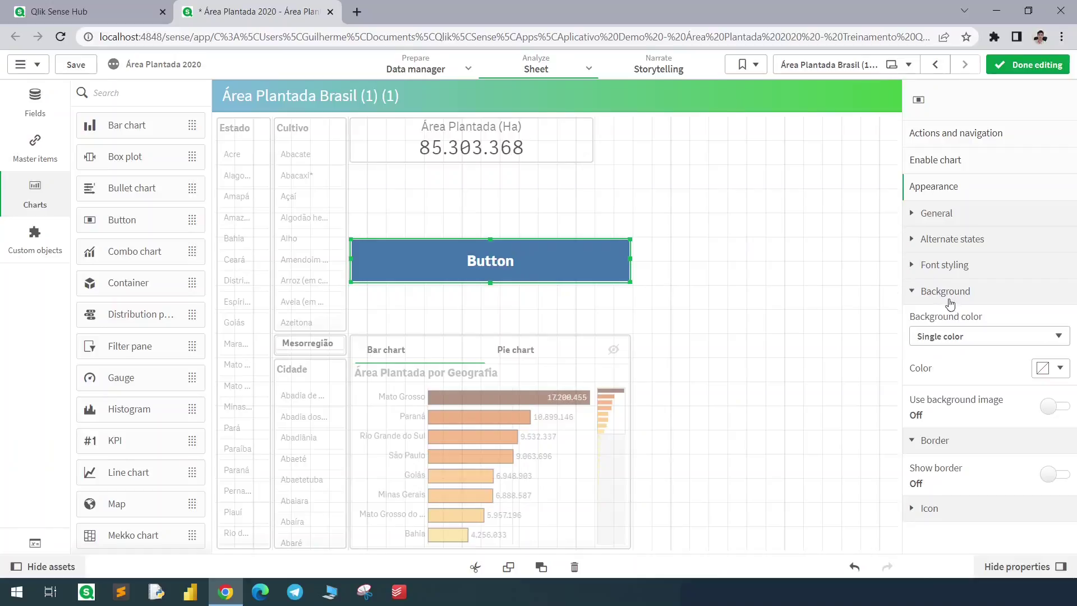
left_click(989, 337)
type("$(")
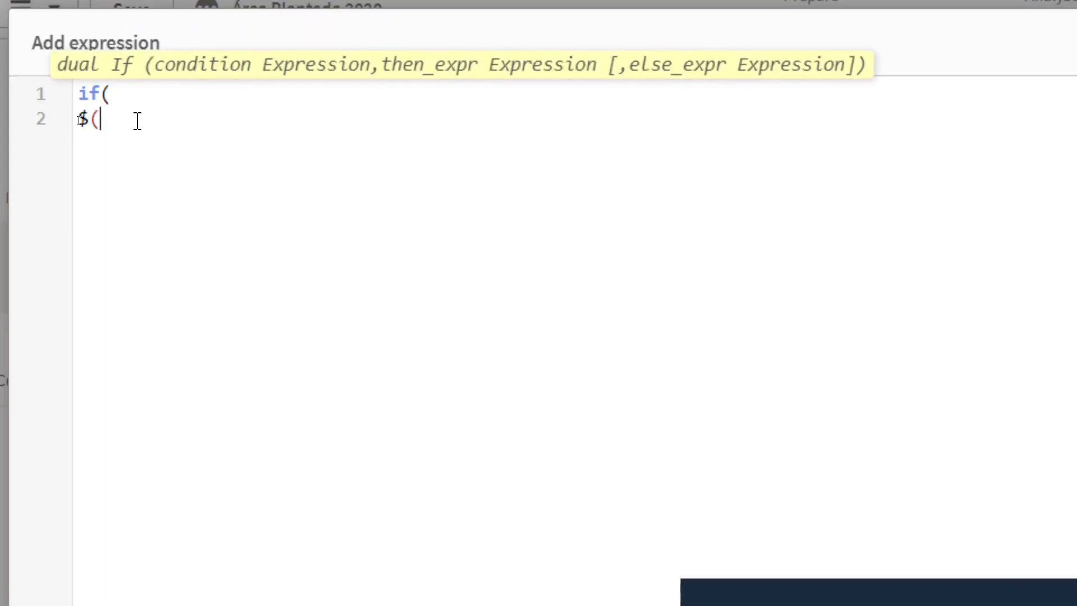
type("vEx")
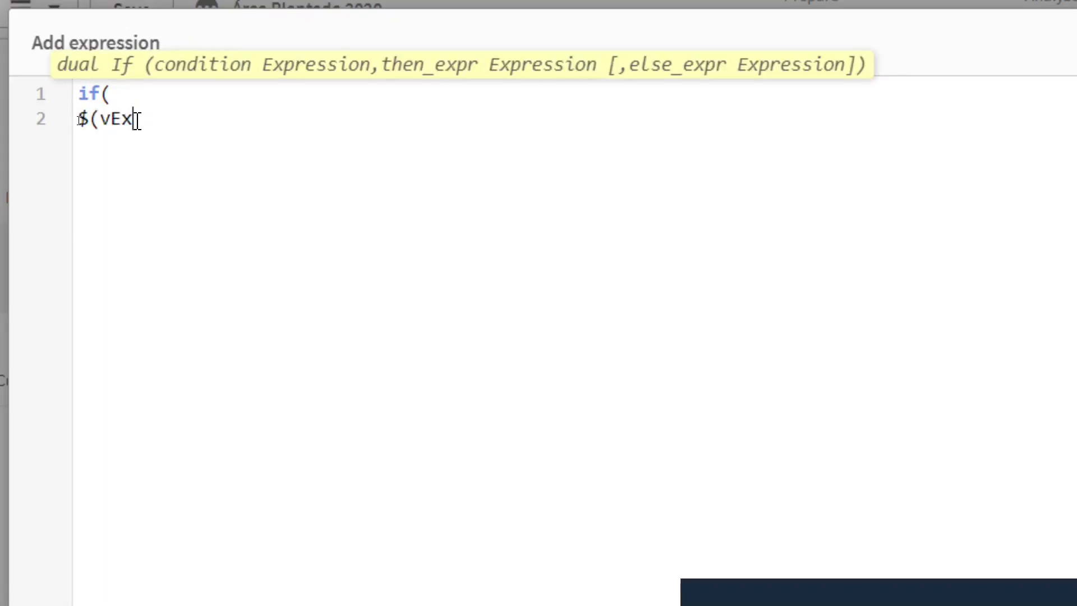
type("ample)=0")
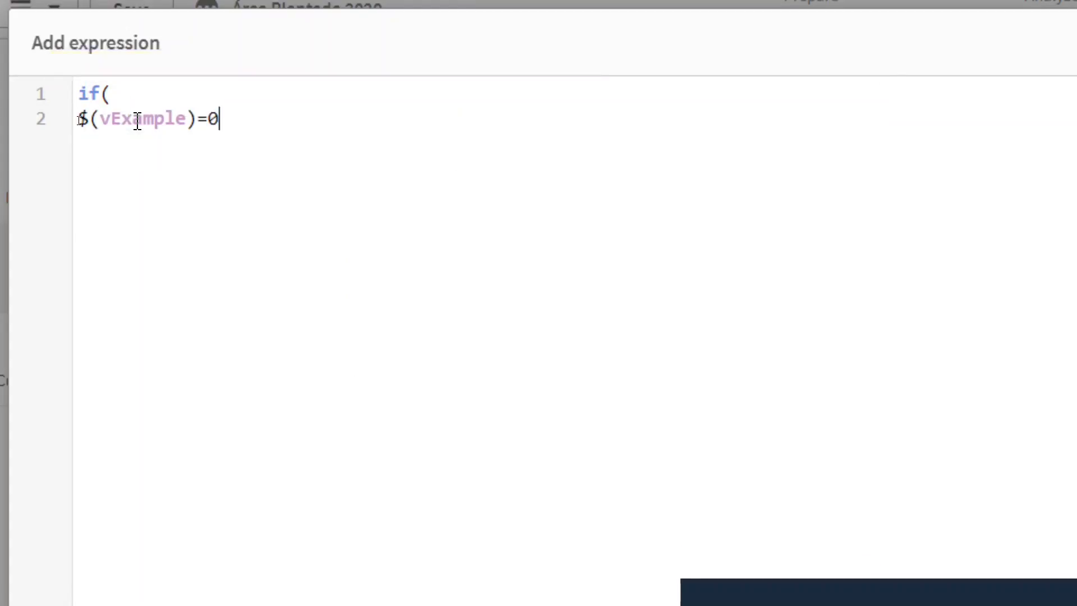
type(",")
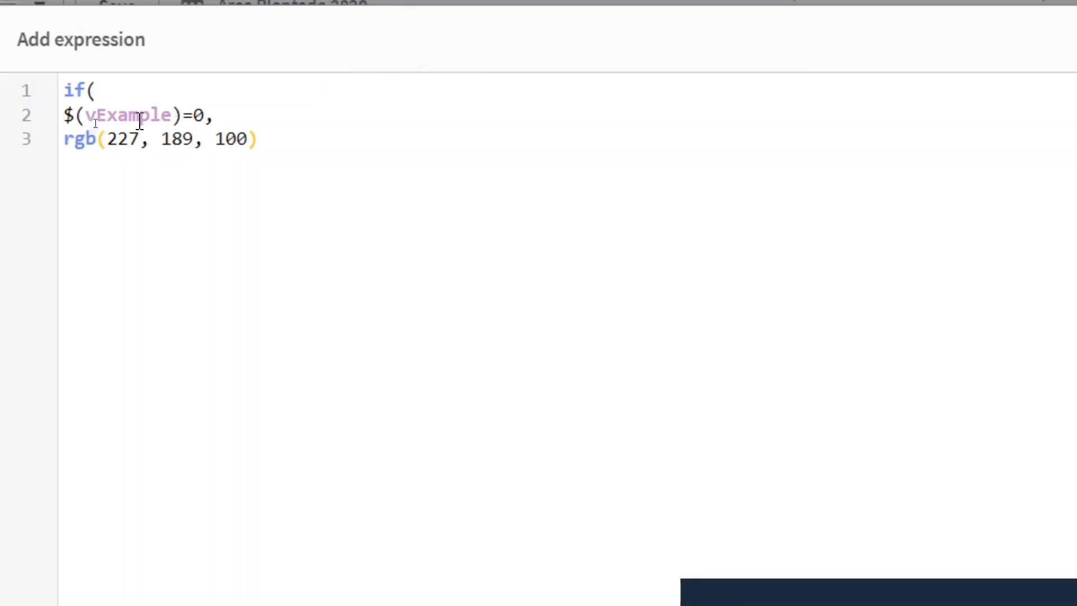
type(",")
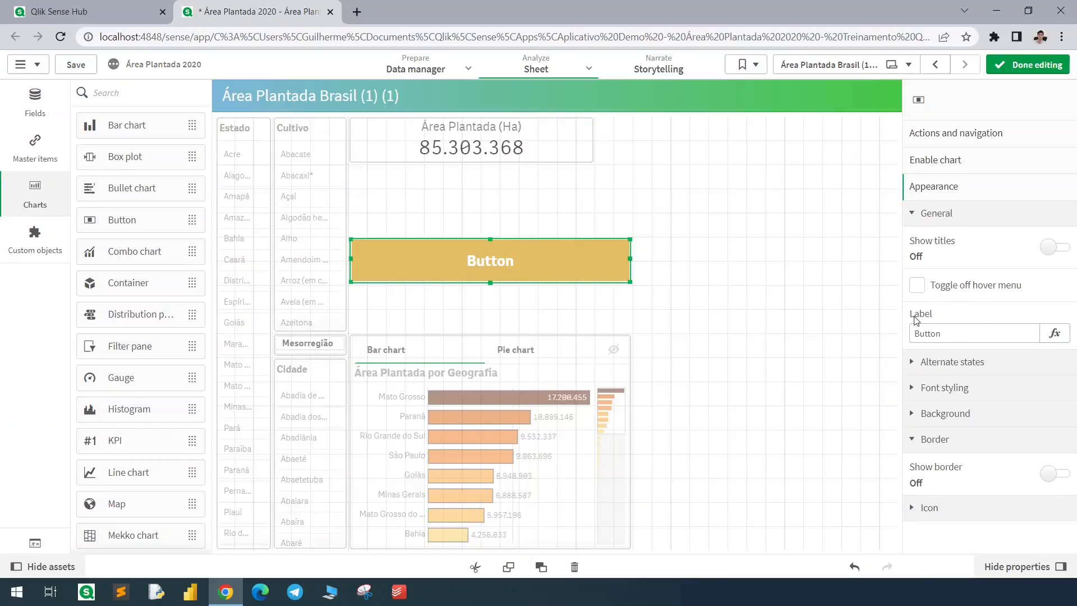
Replace the ='Button' label with an if($(vExample)=0,'Show Pie Chart',…) expression and apply it.
left_click(1055, 333)
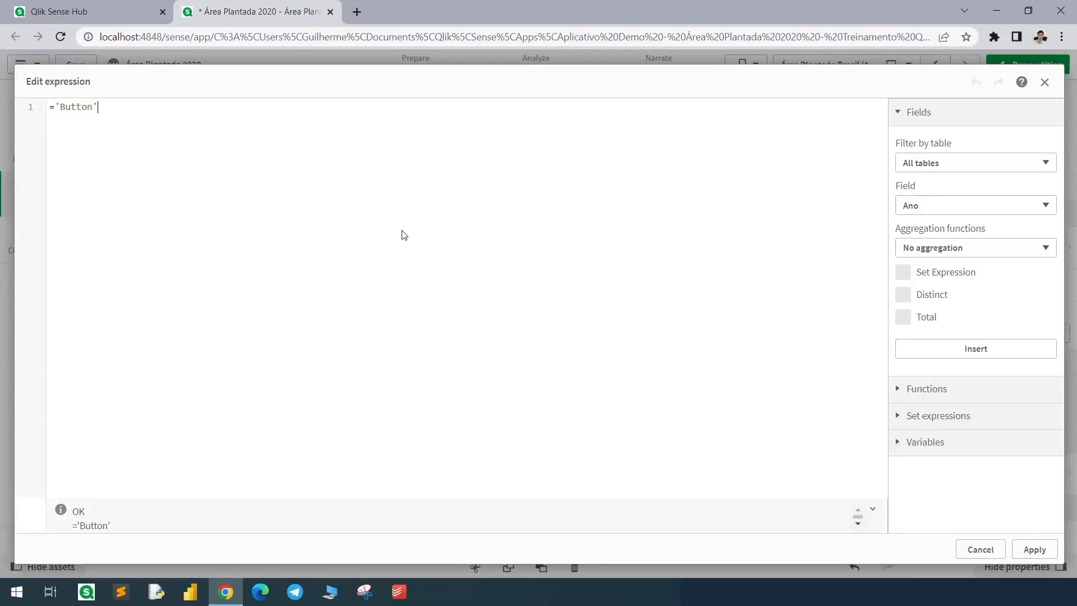
triple_click(72, 108)
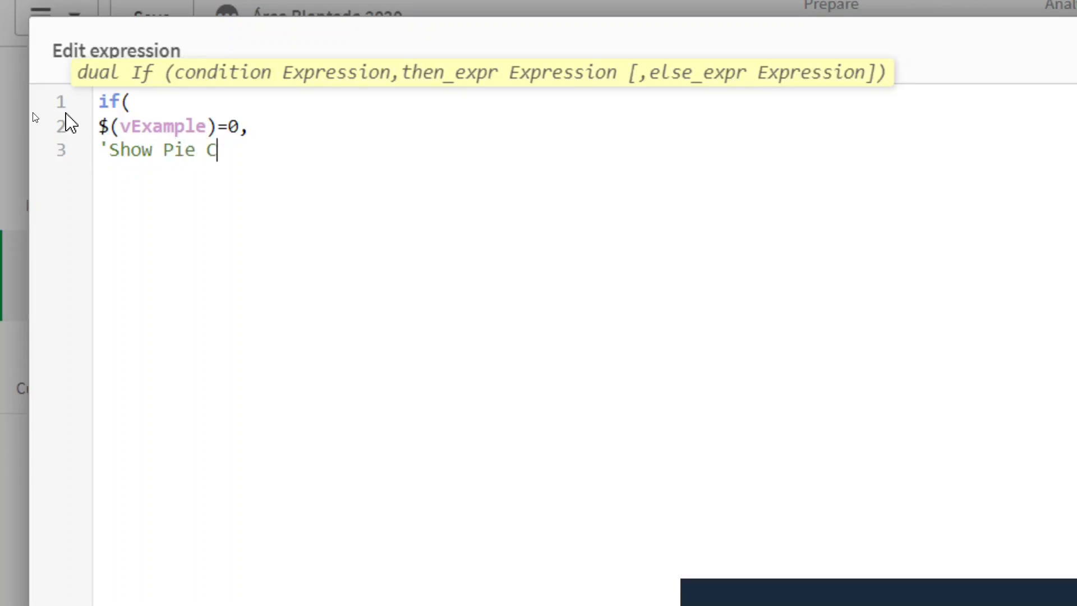
type("hart',")
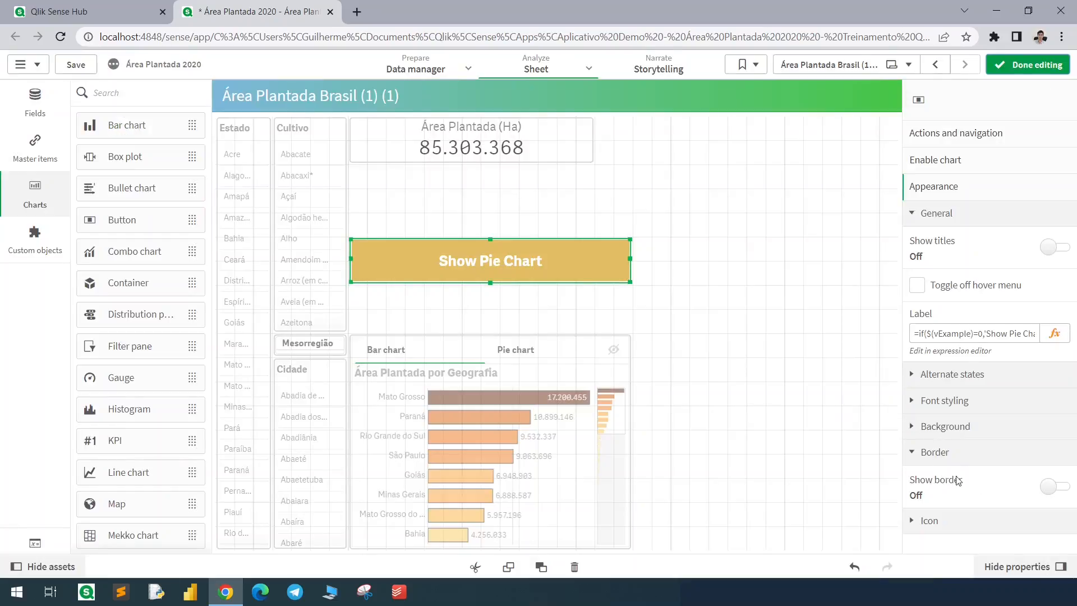
Enable the button's border with a corner radius of about 0.45, then select the chart container.
left_click(1055, 486)
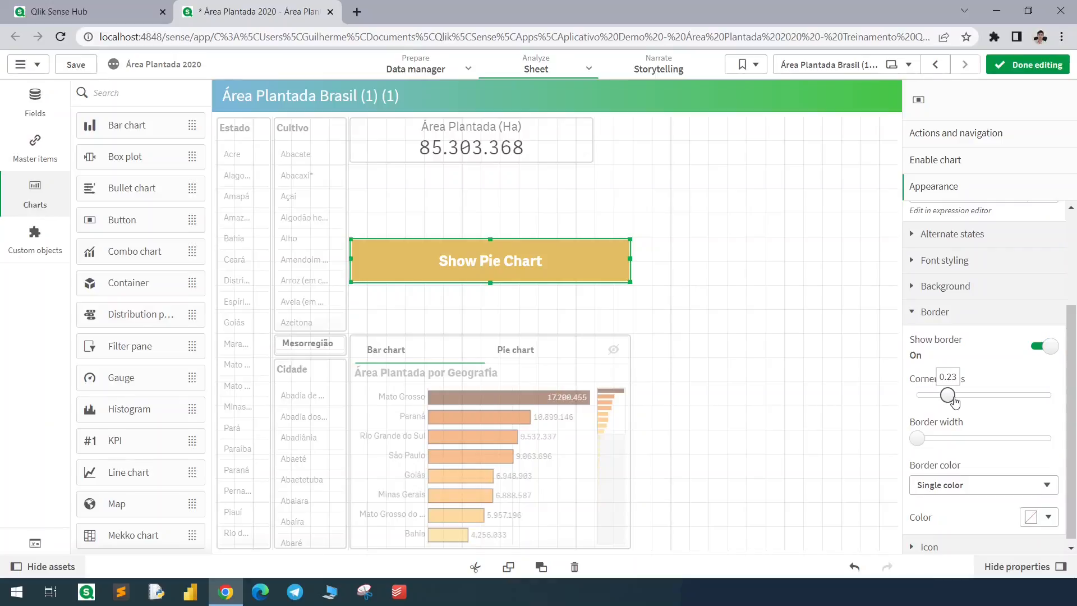
left_click_drag(948, 395, 977, 395)
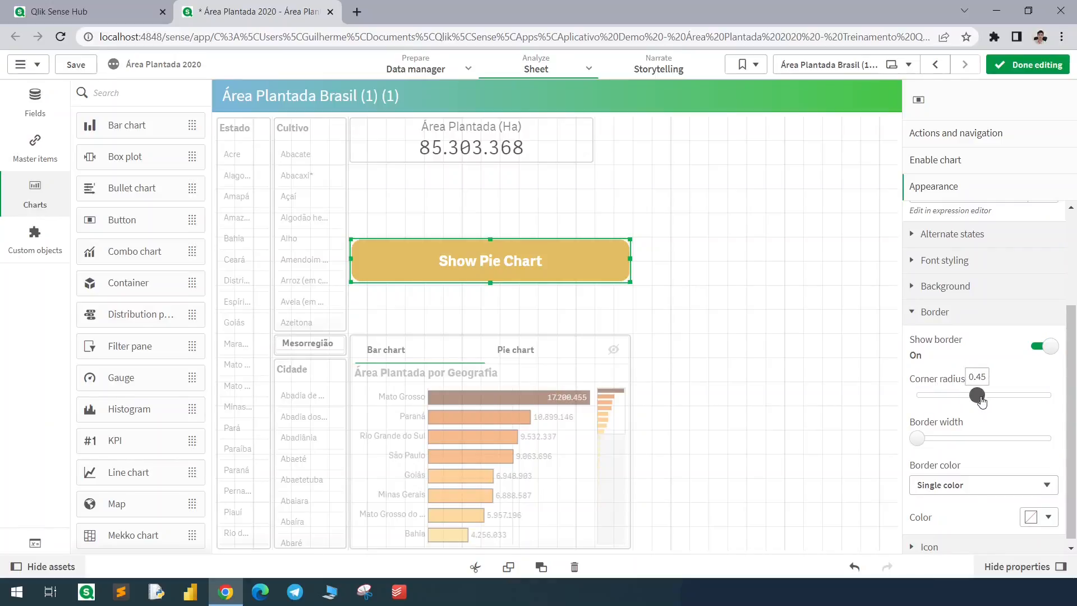
left_click(489, 455)
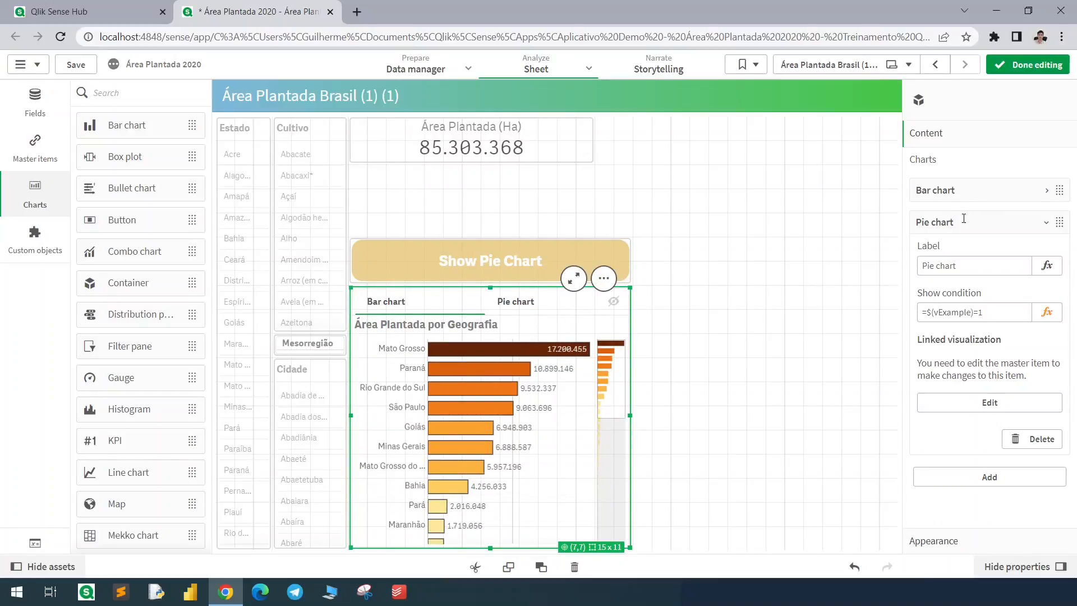
Turn the container's Tabs off, set Borders to No border, and finish with Done editing.
left_click(934, 191)
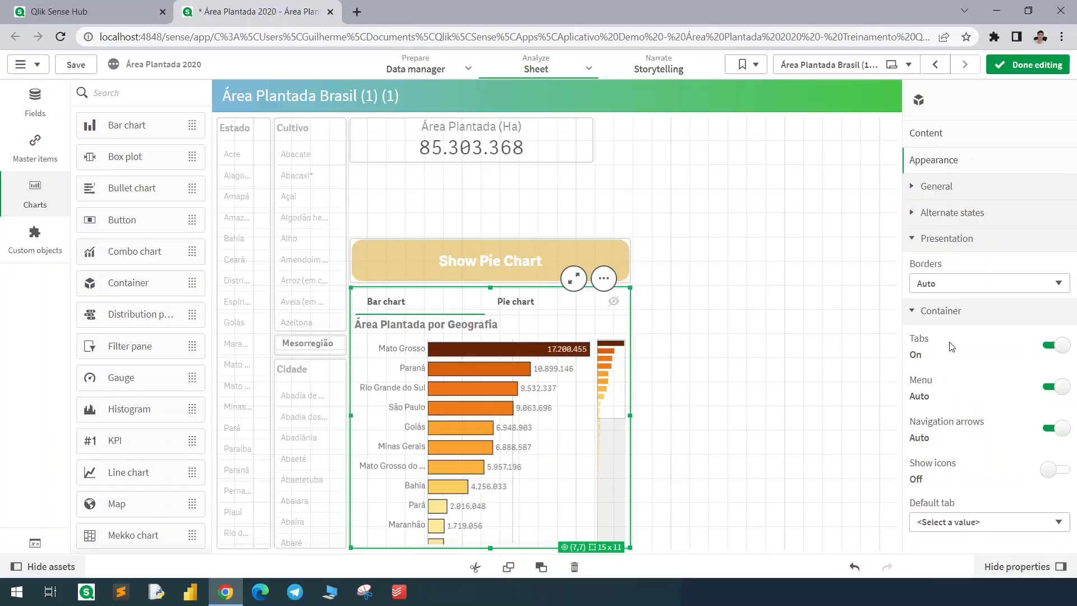
left_click(1054, 346)
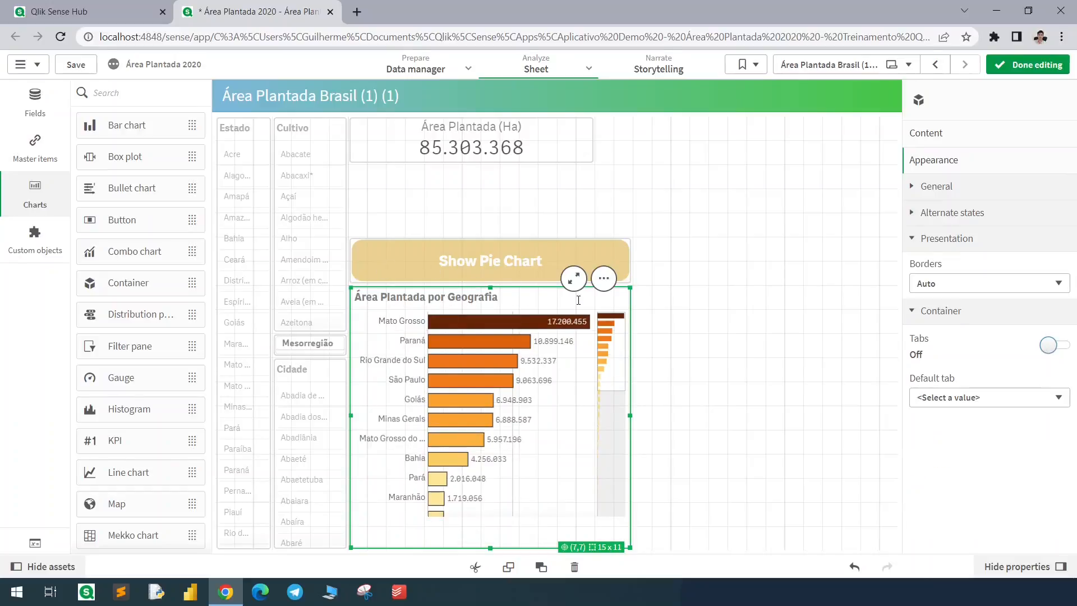
left_click(990, 283)
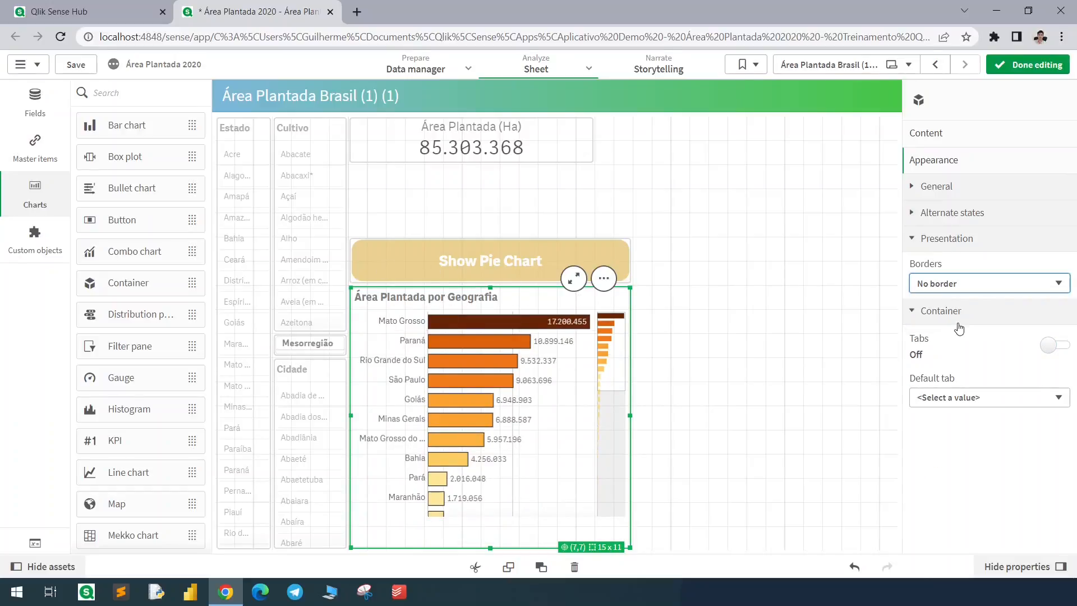
left_click(1028, 65)
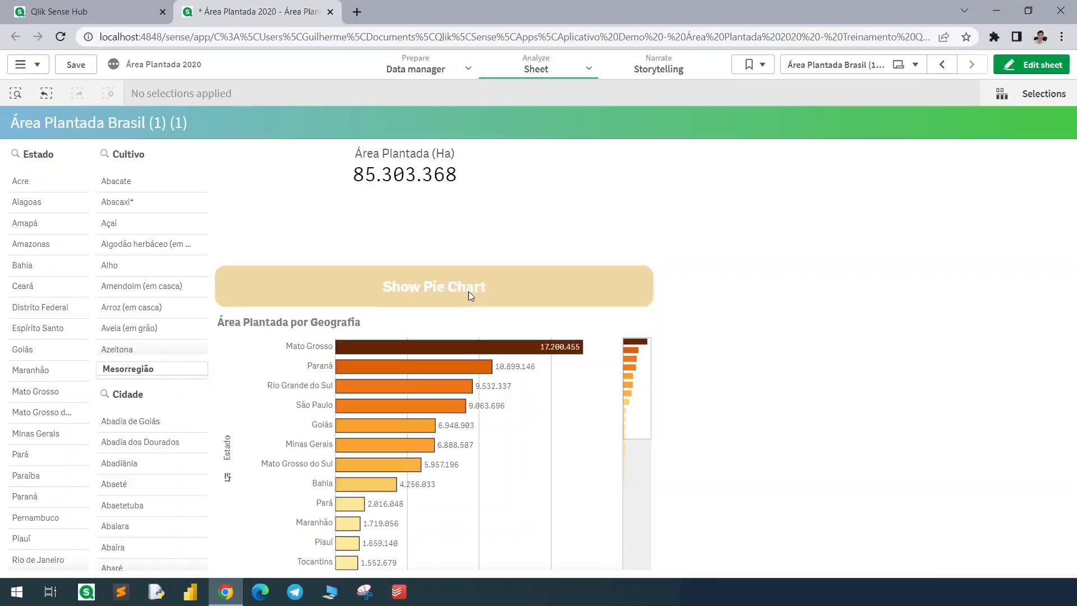
left_click(434, 288)
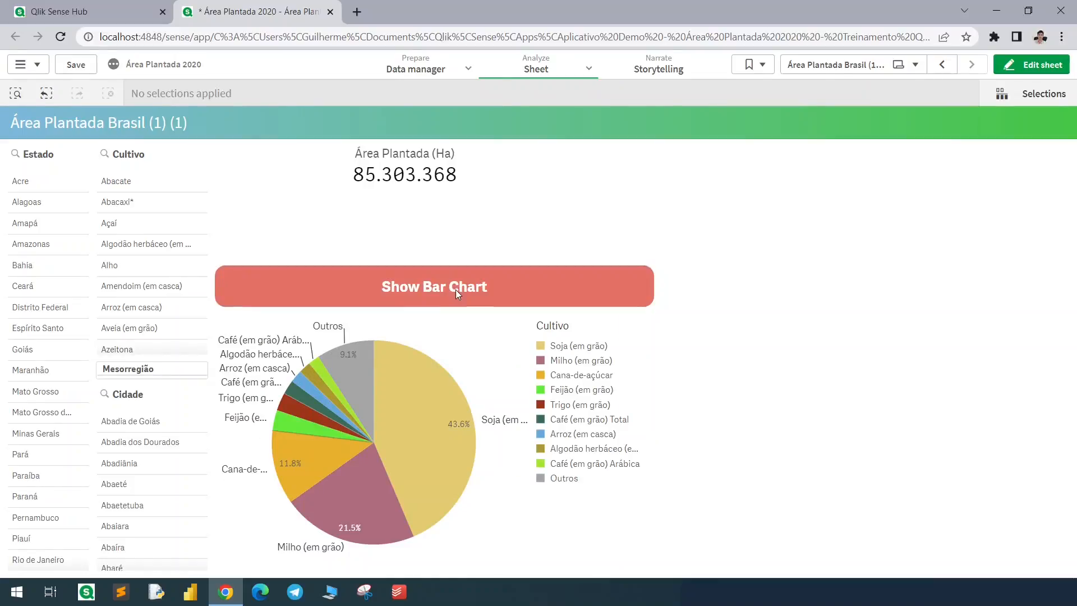
left_click(433, 287)
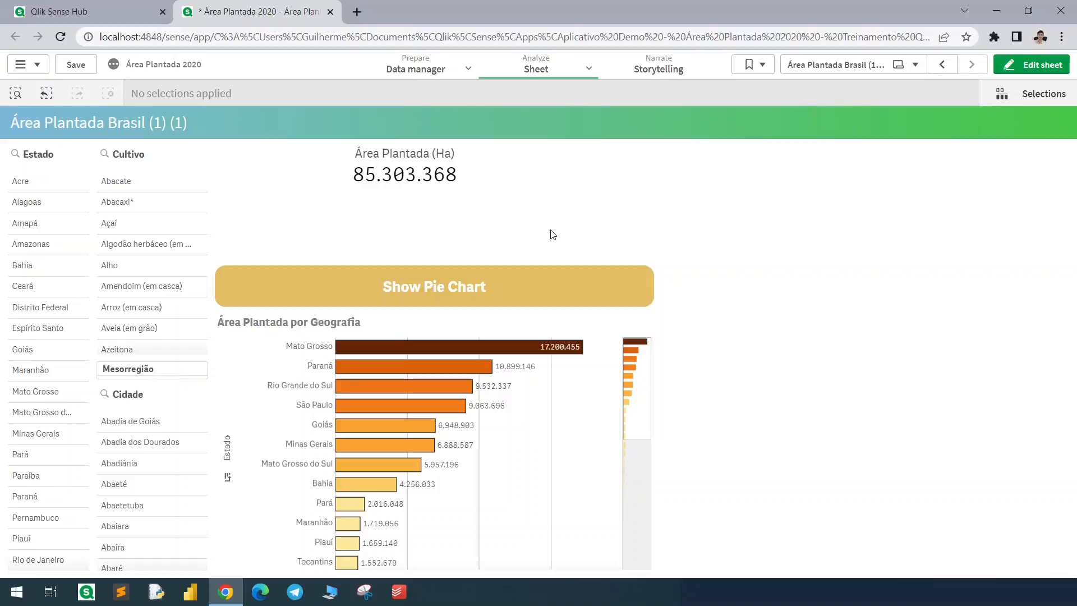
mouse_move(586, 204)
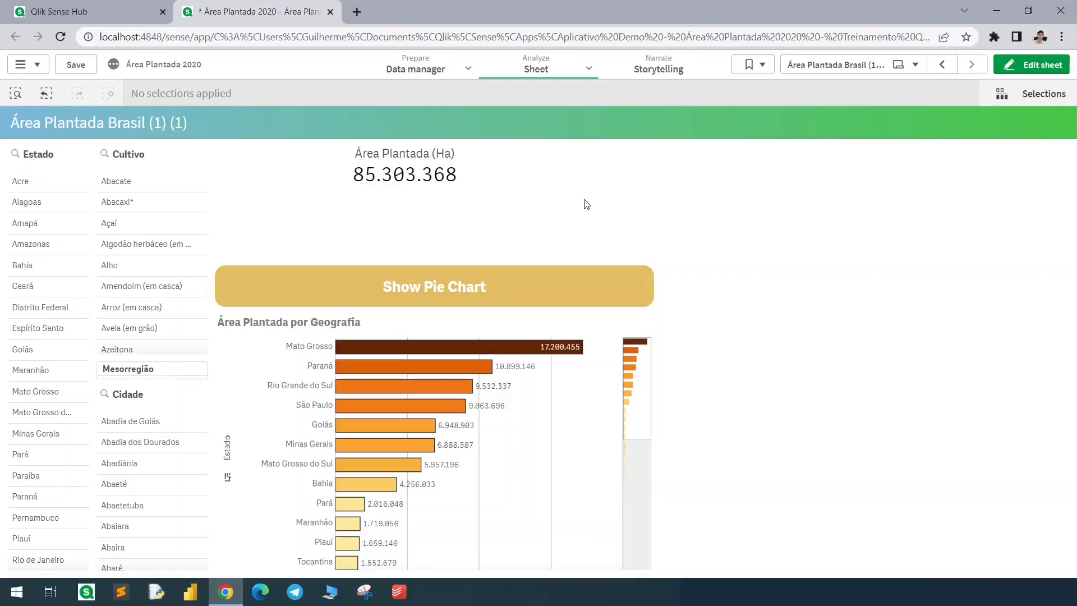
mouse_move(557, 262)
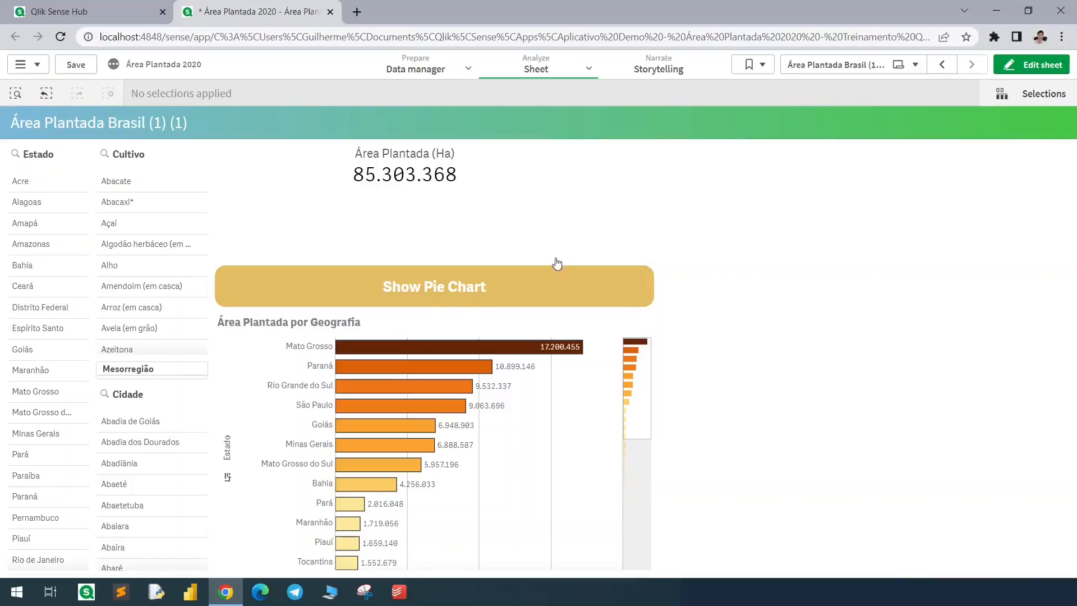